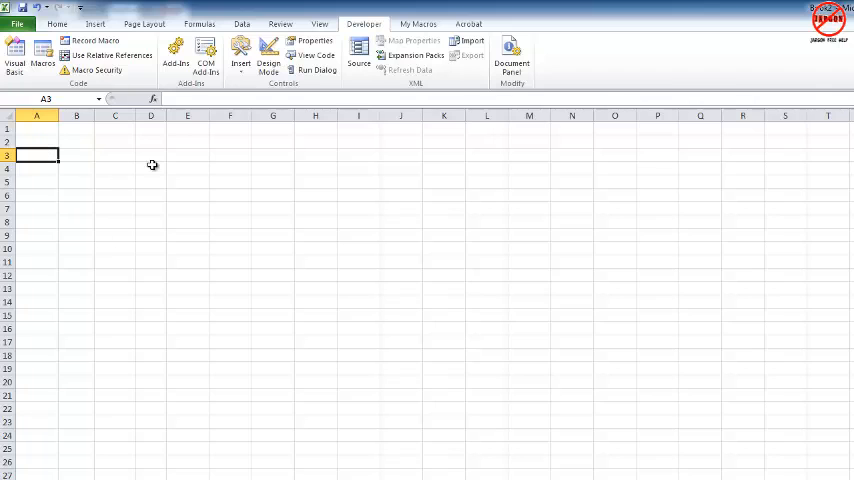
mouse_move(90, 208)
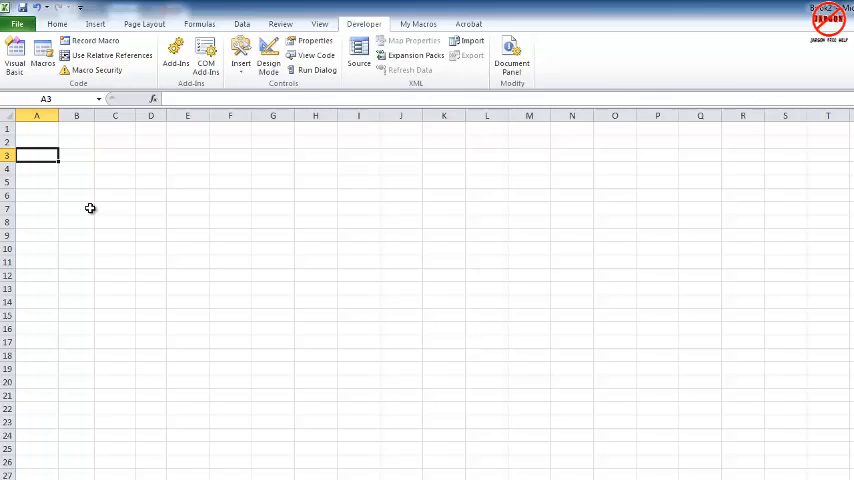
mouse_move(118, 196)
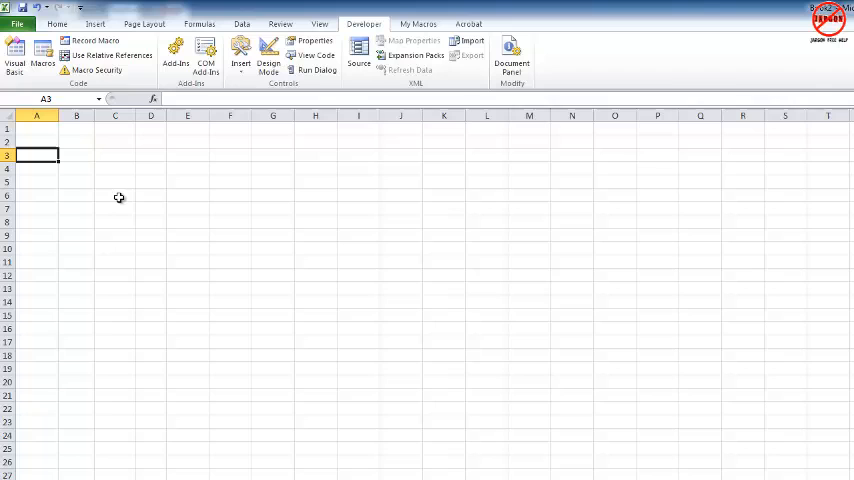
mouse_move(118, 192)
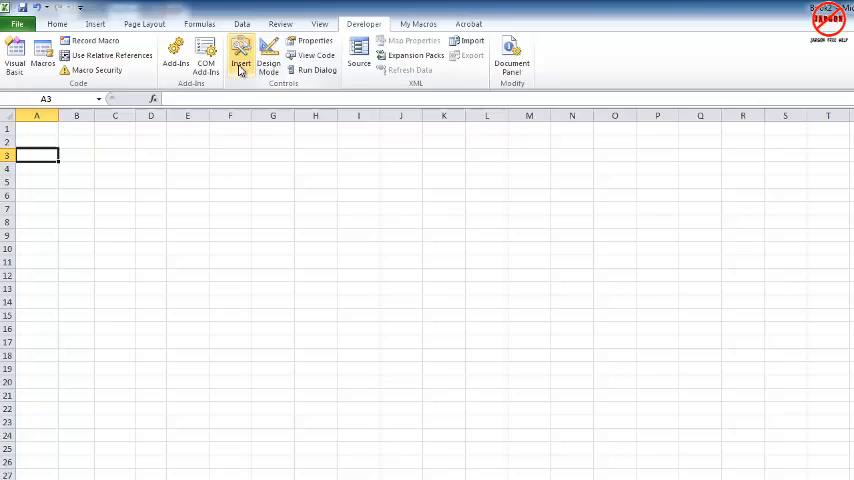
Insert an ActiveX command button drawn across columns E–H near the top rows.
click(240, 56)
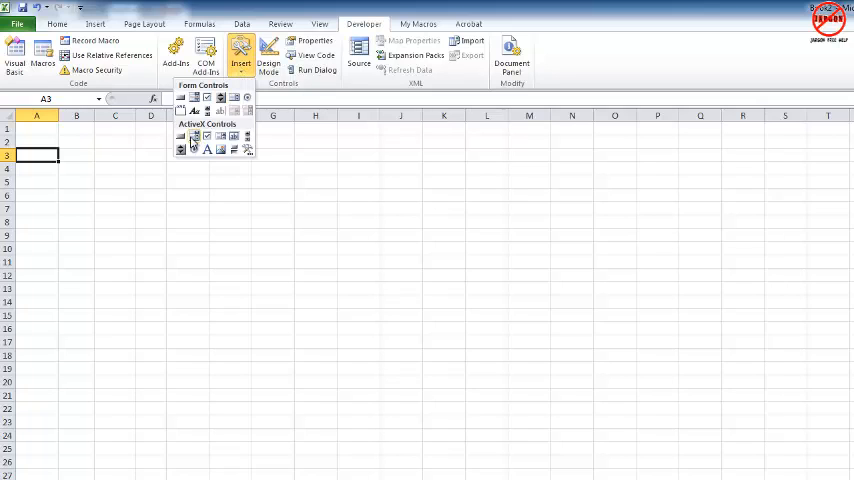
mouse_move(180, 136)
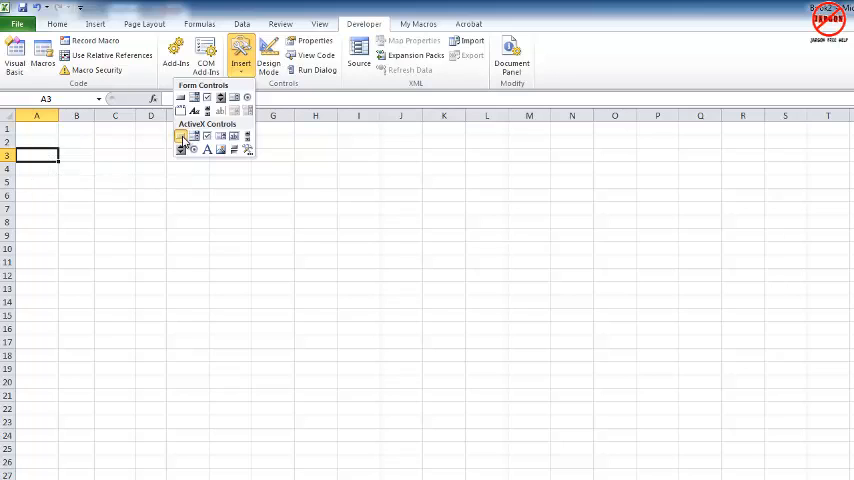
drag(168, 136, 376, 190)
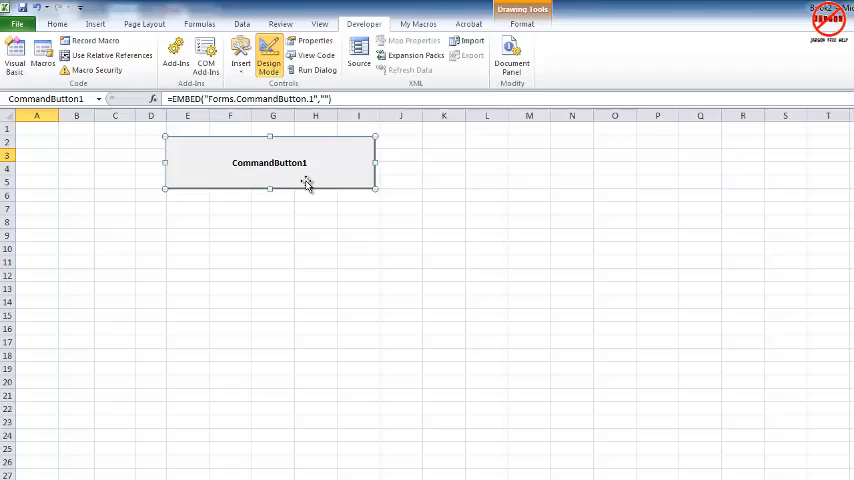
In CommandButton1_Click, declare Dim myResponse As String.
double_click(268, 162)
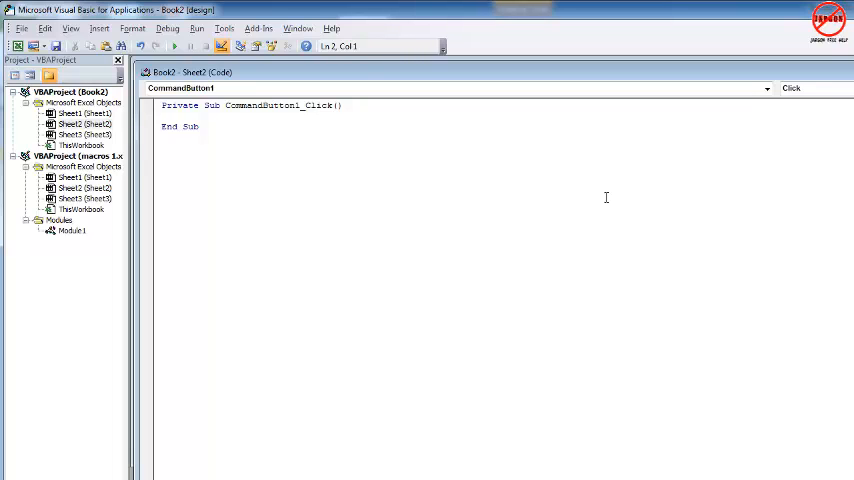
text(c)
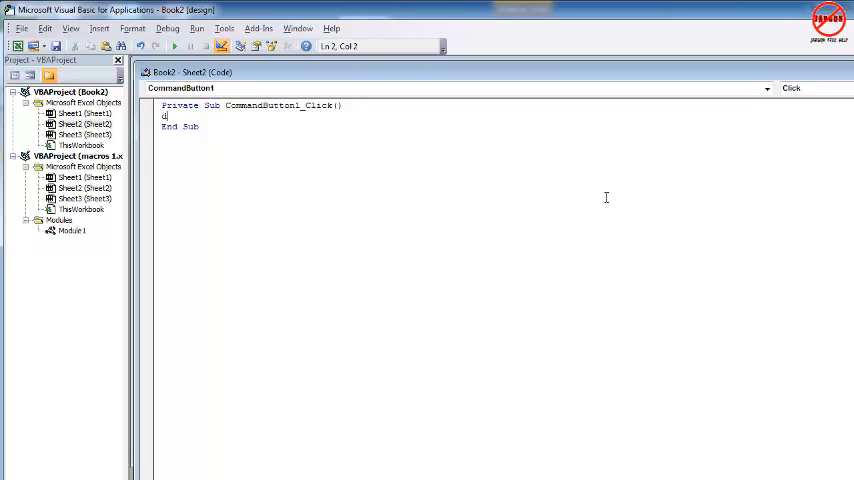
text(dim)
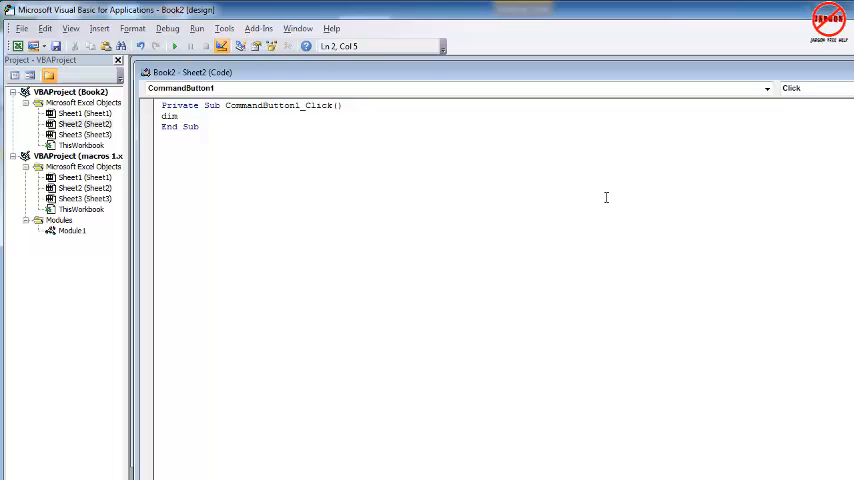
text(myRe)
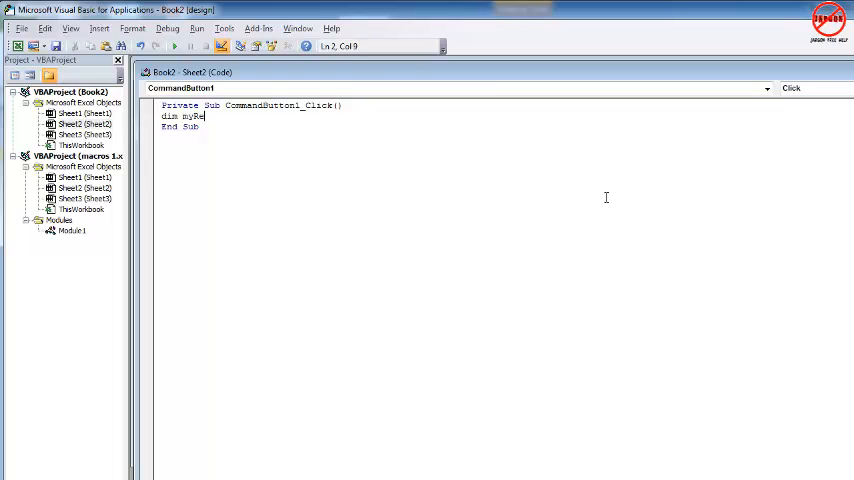
text(sponse As String)
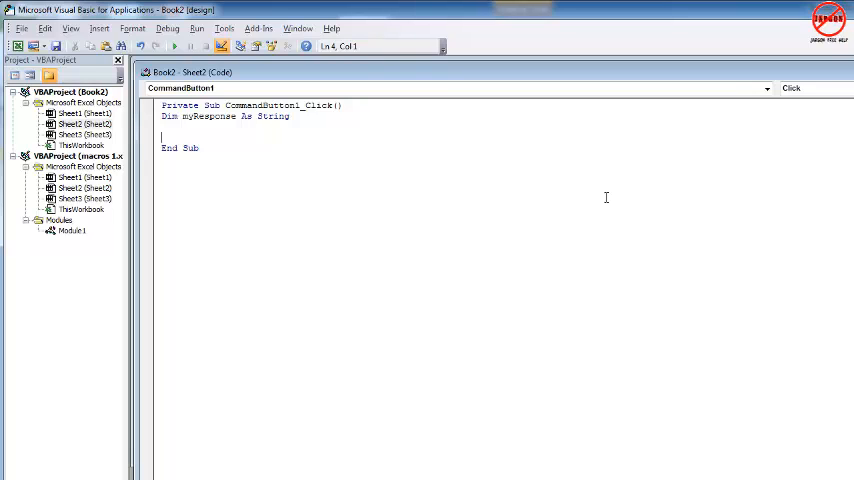
Assign myResponse = InputBox with an "Enter yo..." prompt and title "Tell me who you are".
text(myRespo)
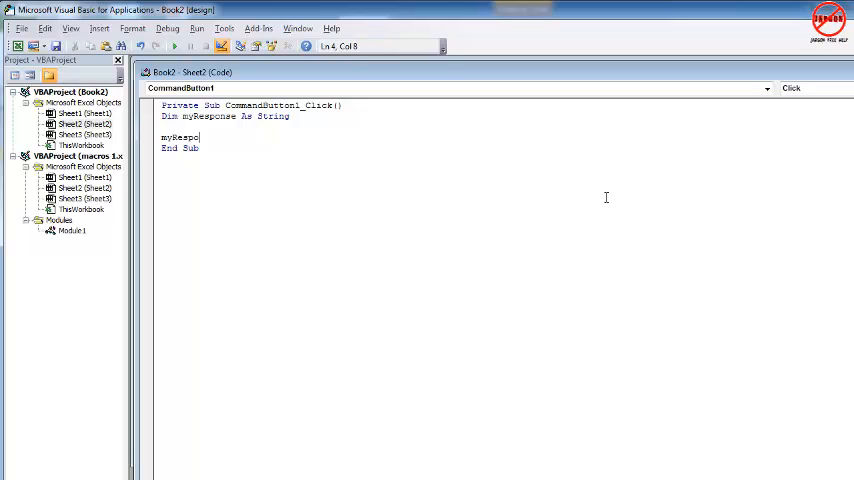
text(nse)
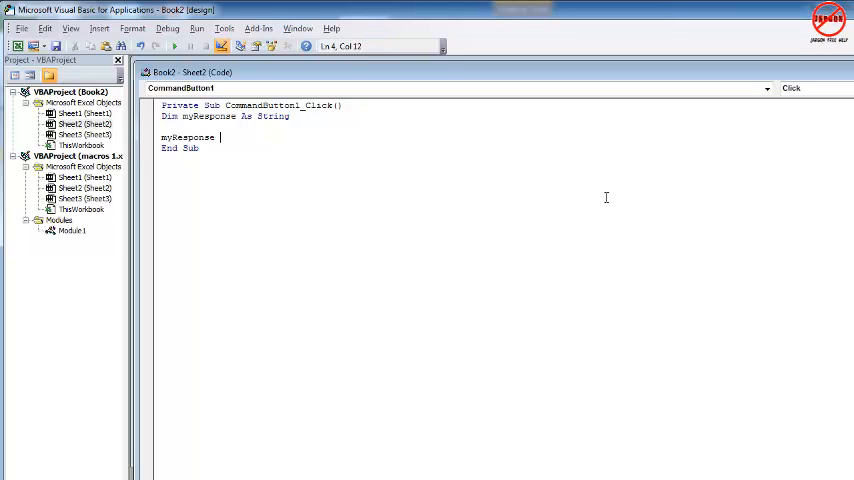
text(= in)
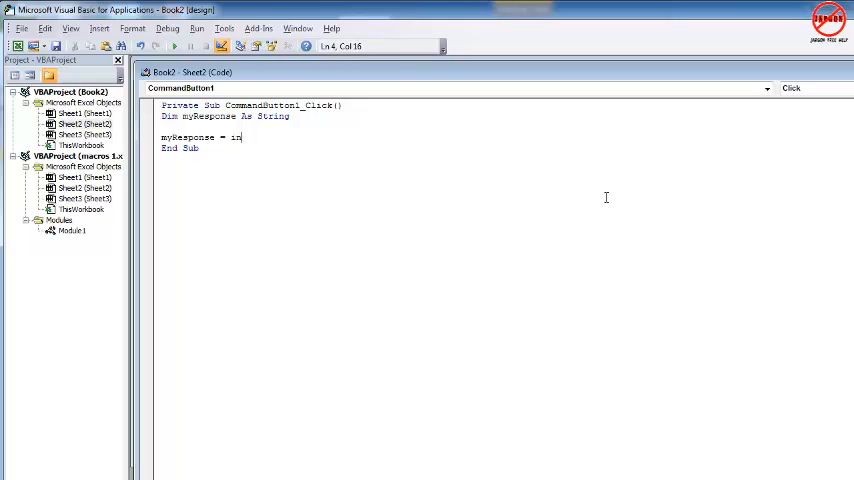
text(putbox()
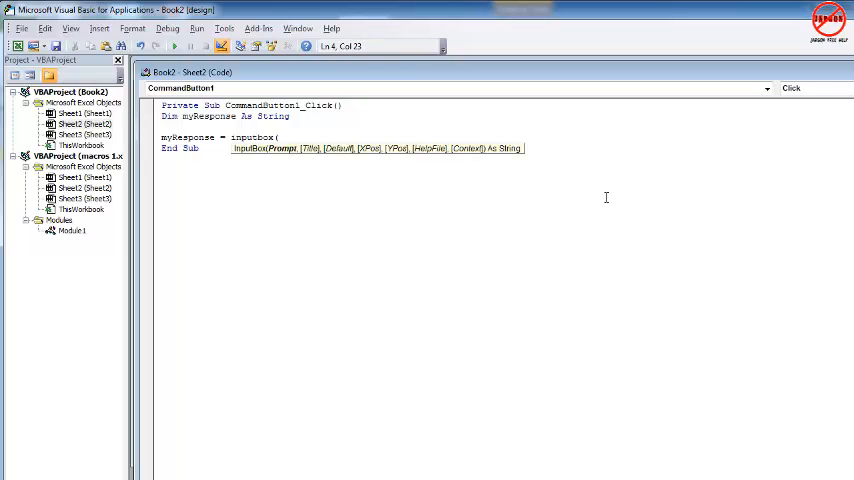
text(")
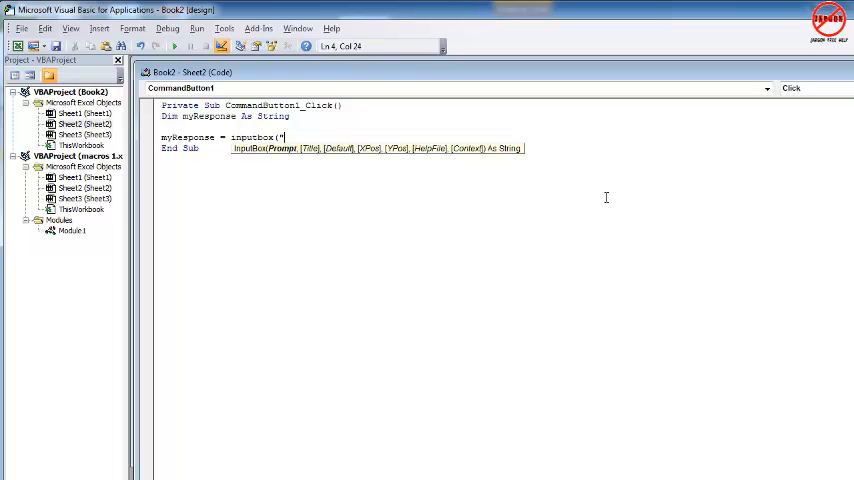
text(Enter your name)
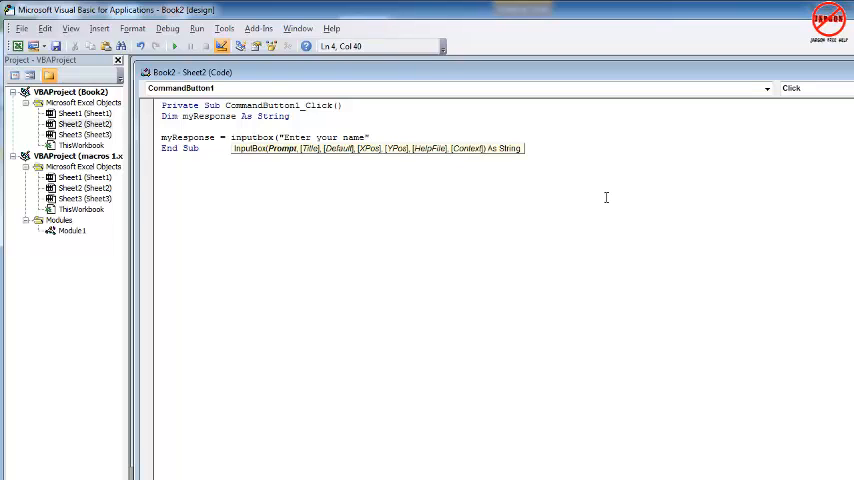
text(,)
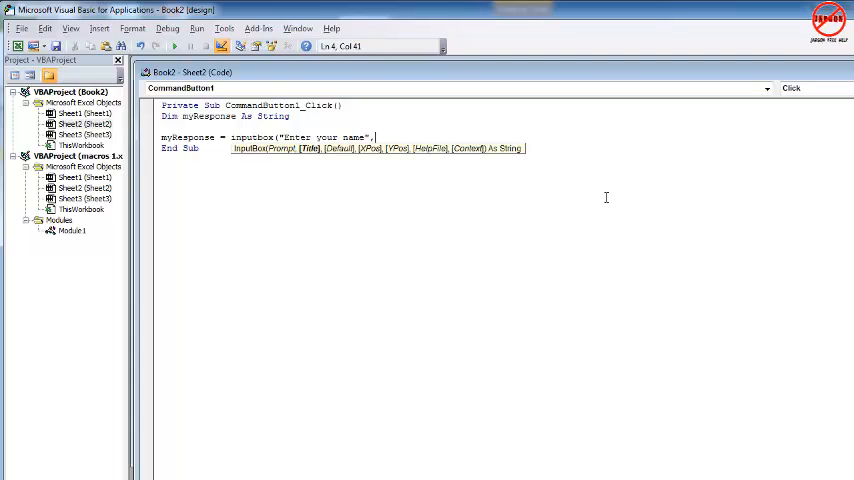
text(,)
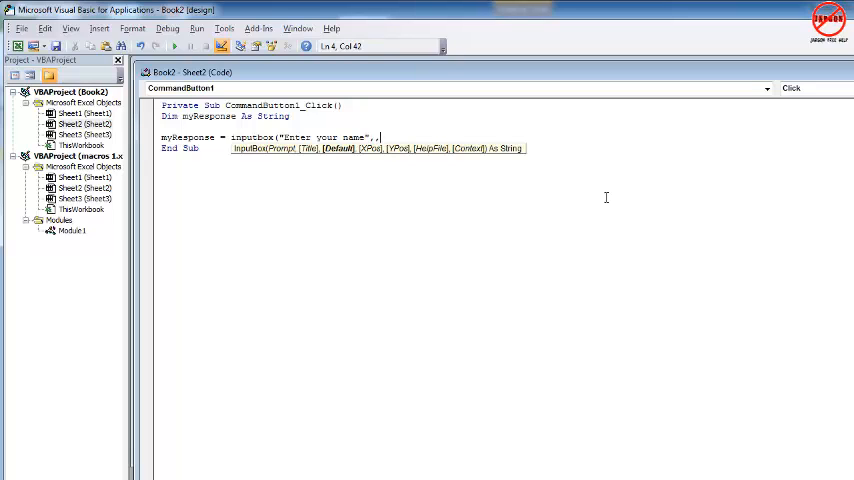
key(Backspace)
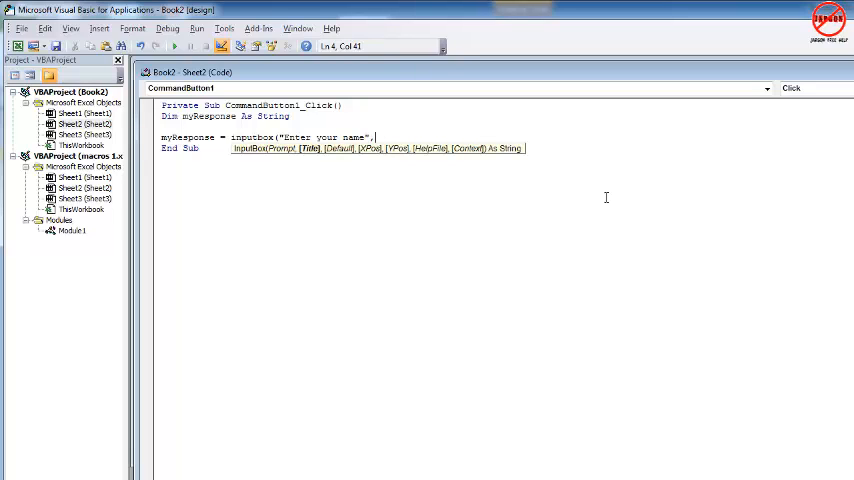
text(")
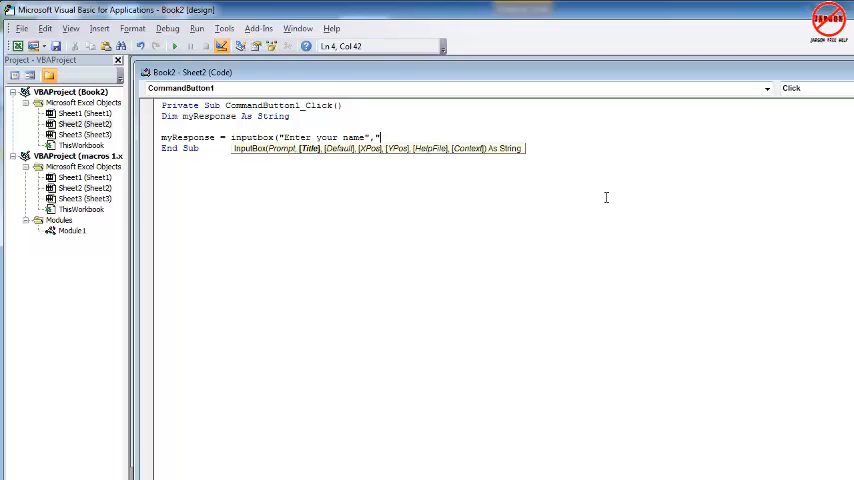
text(T)
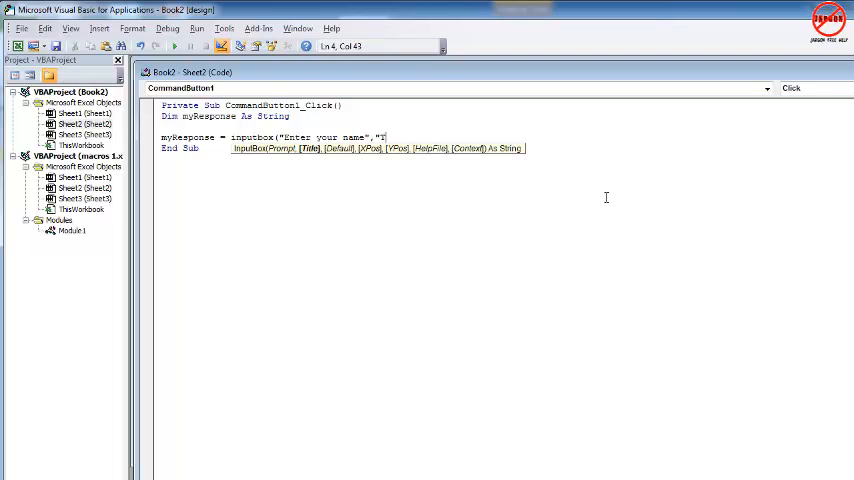
text(ell me who)
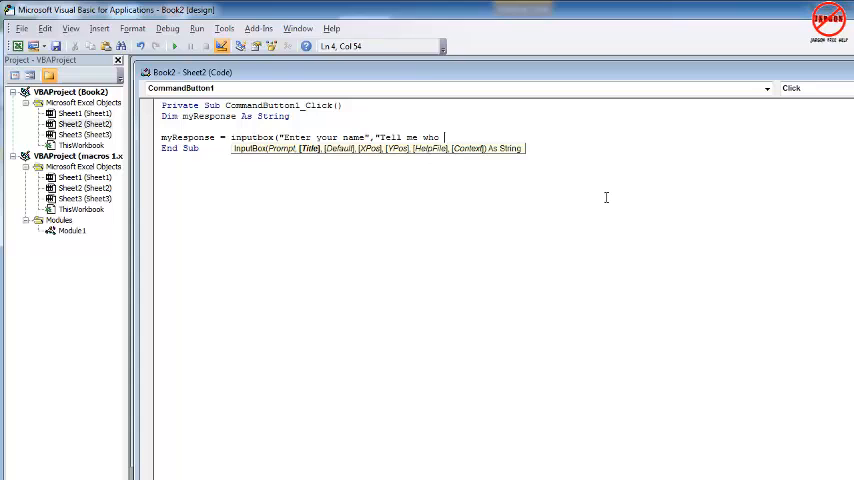
text(you are",)
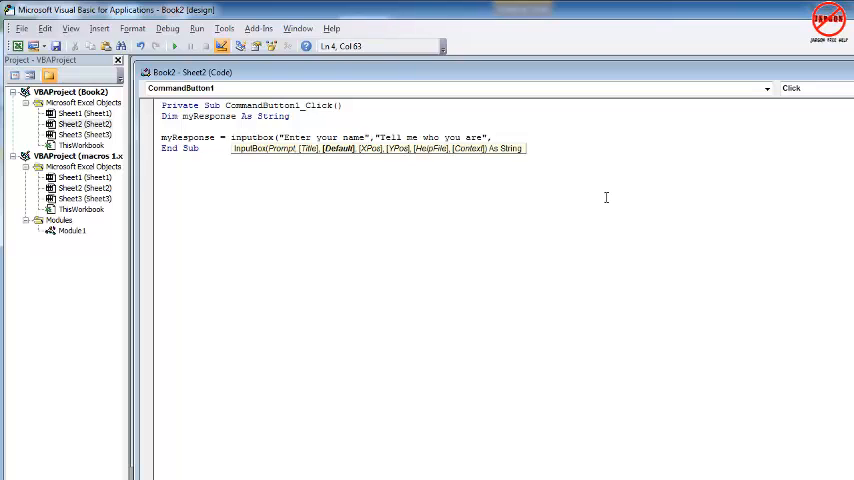
Add the default text "Type here" and position 0, 0 to the InputBox call.
text("Type)
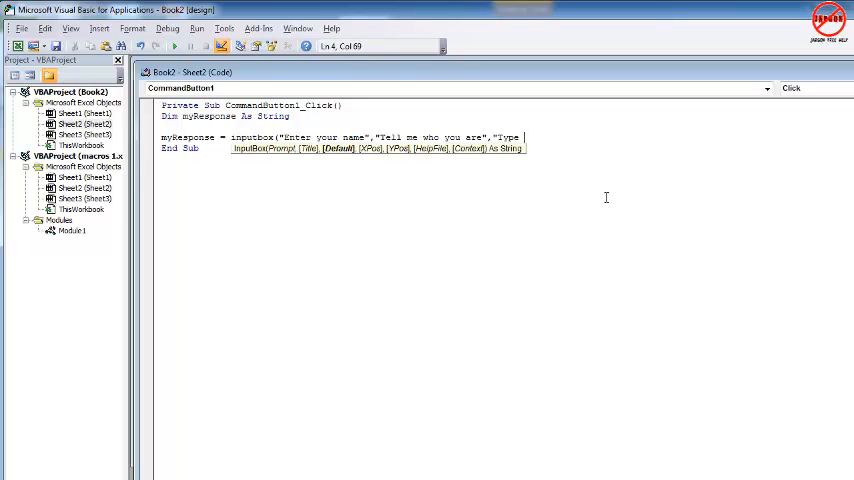
text(here)
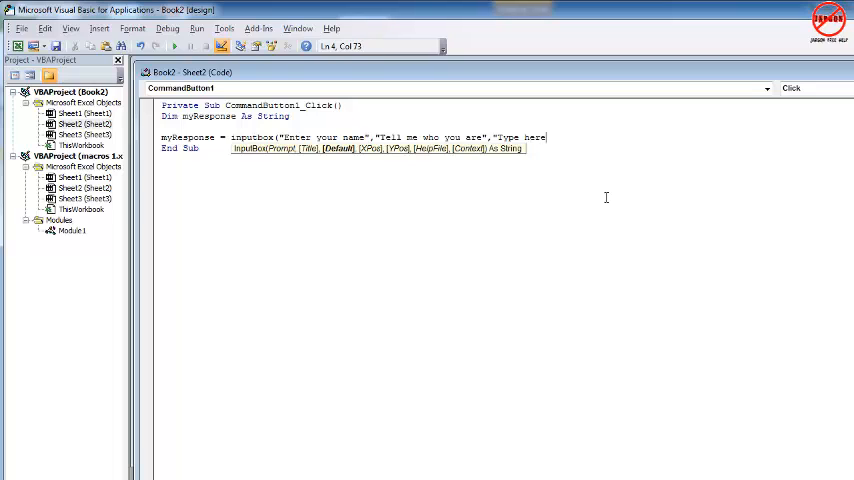
text(")
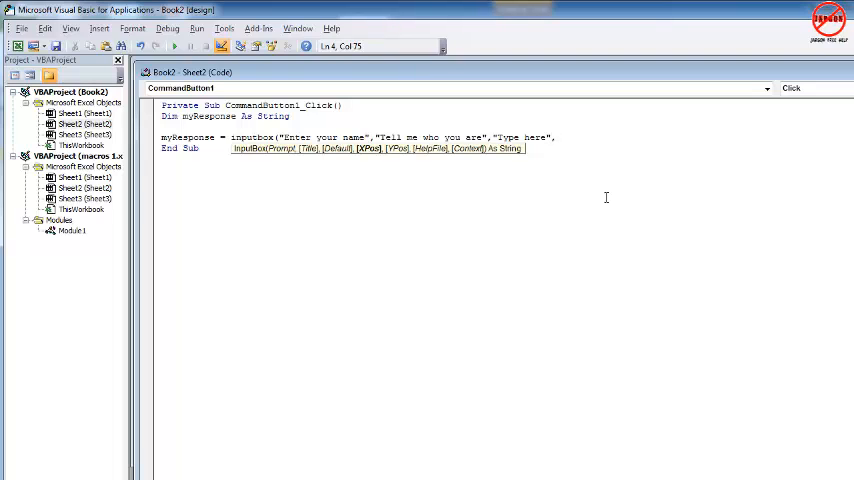
text(,0,0)
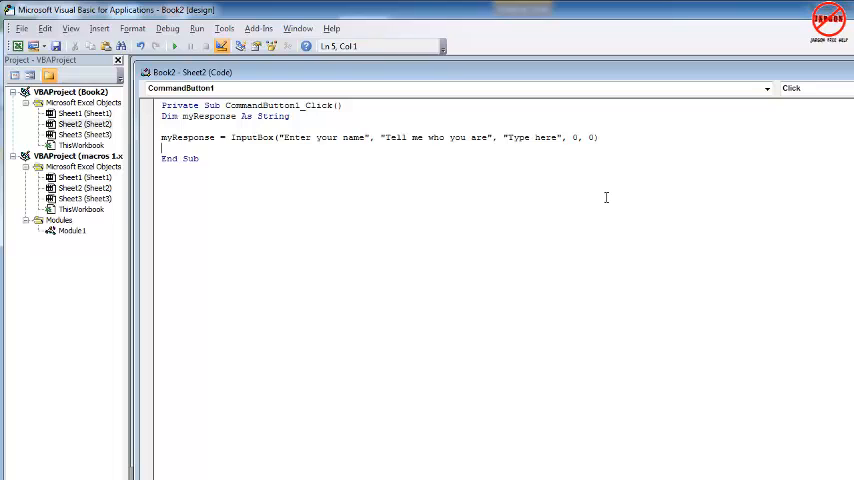
Add a MsgBox line showing "Hello " joined with myResponse.
text(ns)
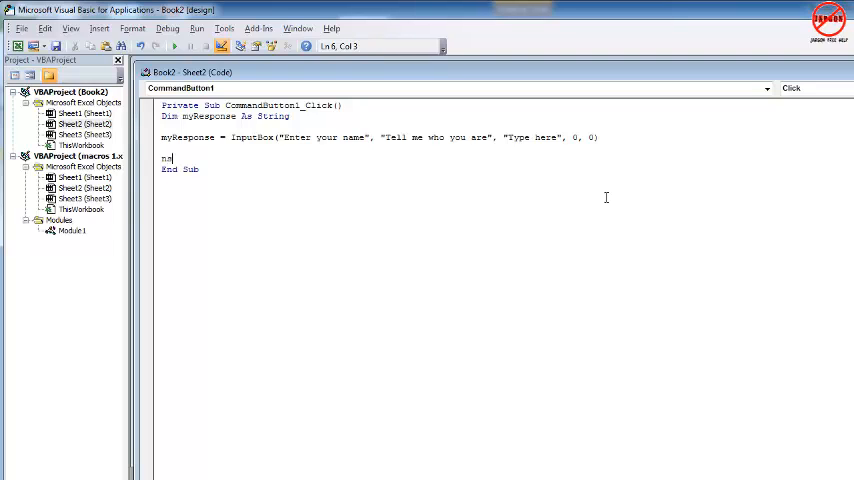
text(g)
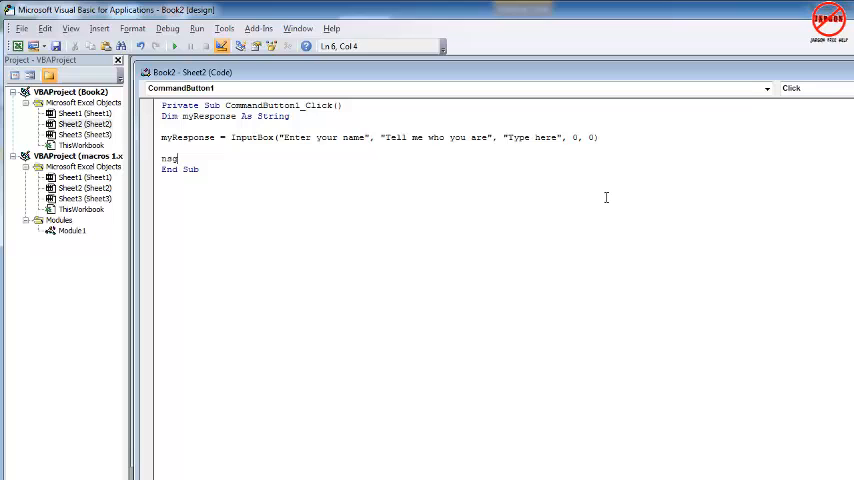
text(box)
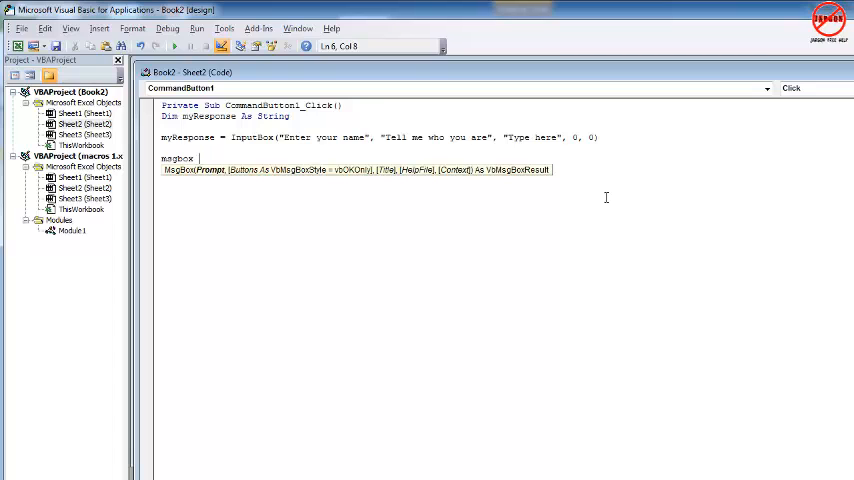
text("Hel)
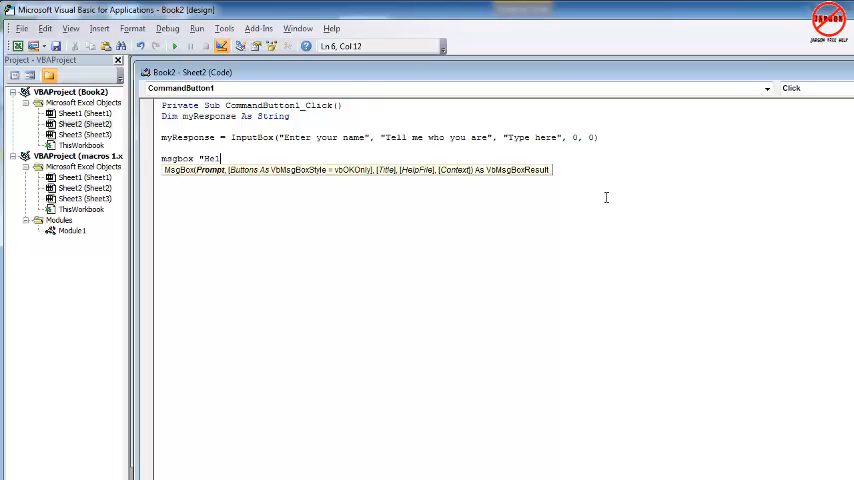
text(llo)
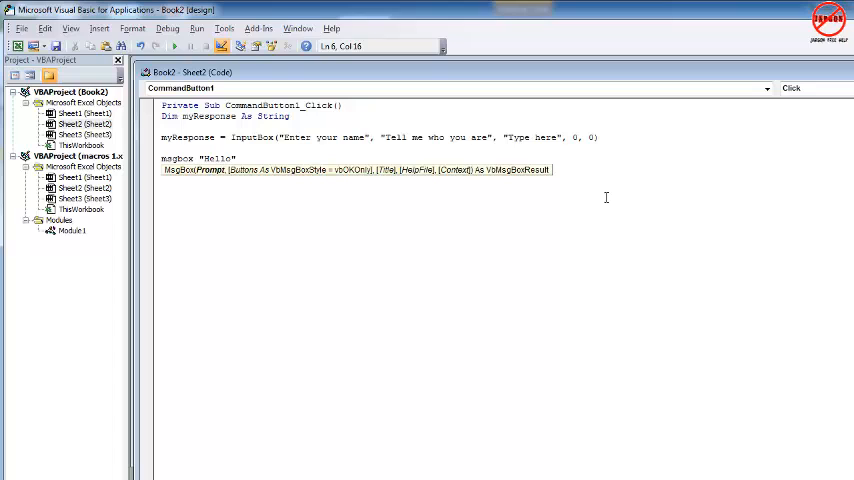
text(&)
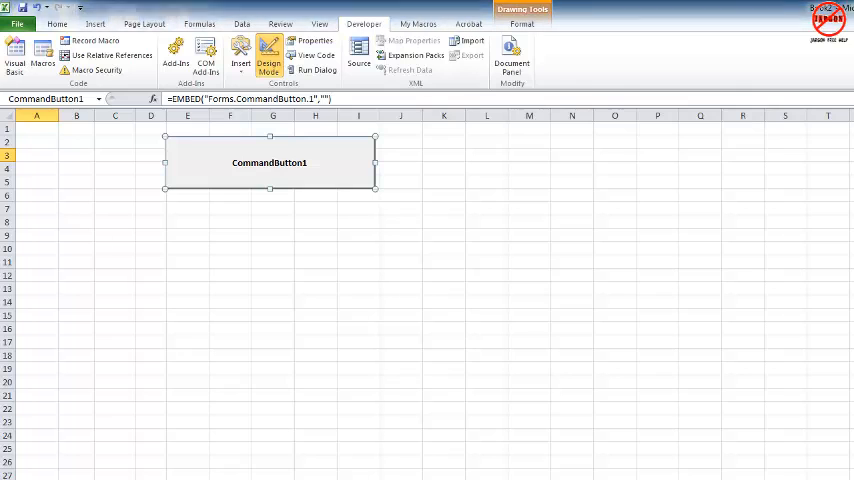
mouse_move(268, 56)
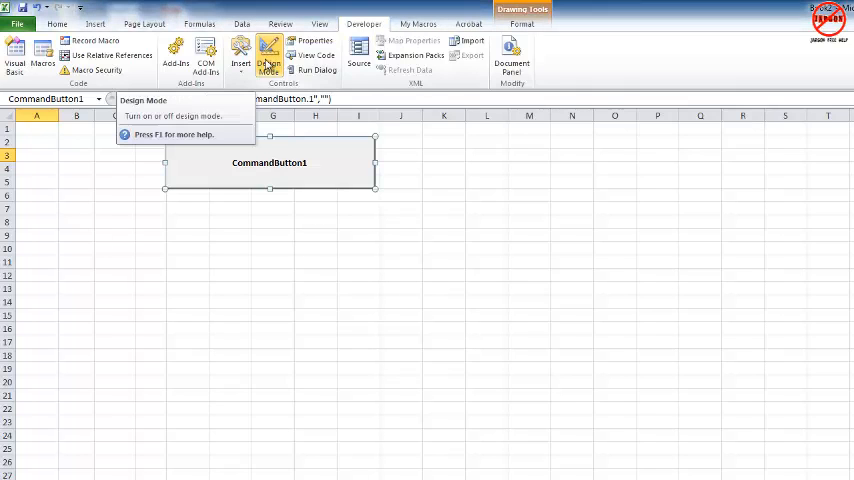
Leave design mode, run the button entering Gary, and dismiss the Hello Gary greeting.
click(268, 56)
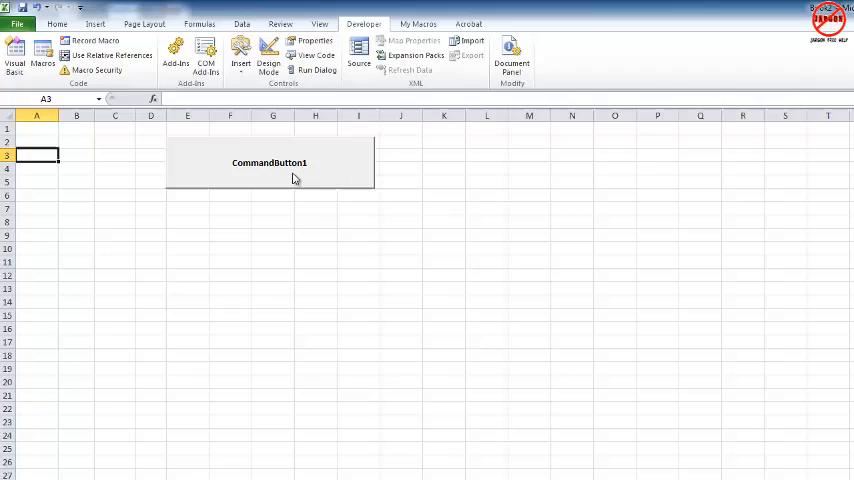
click(268, 162)
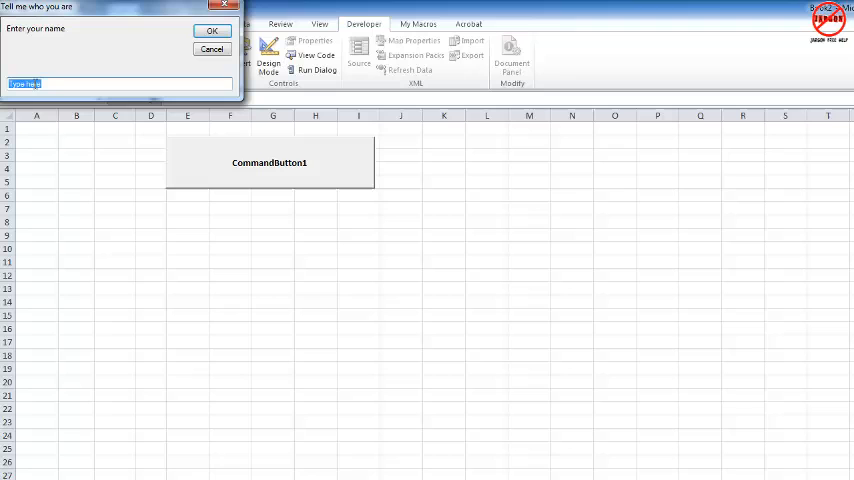
text(Gary)
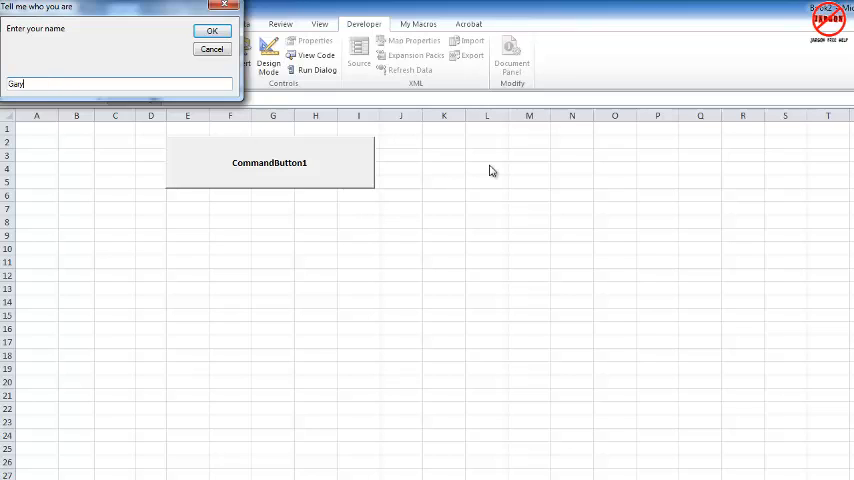
click(212, 30)
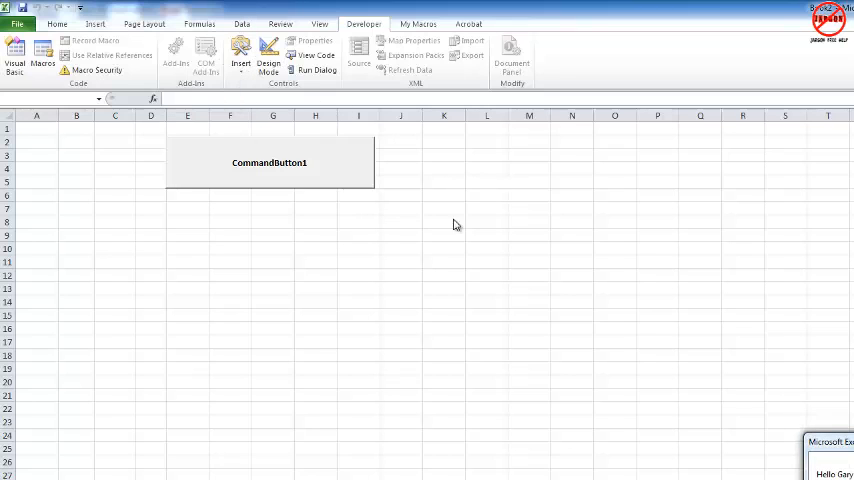
click(268, 162)
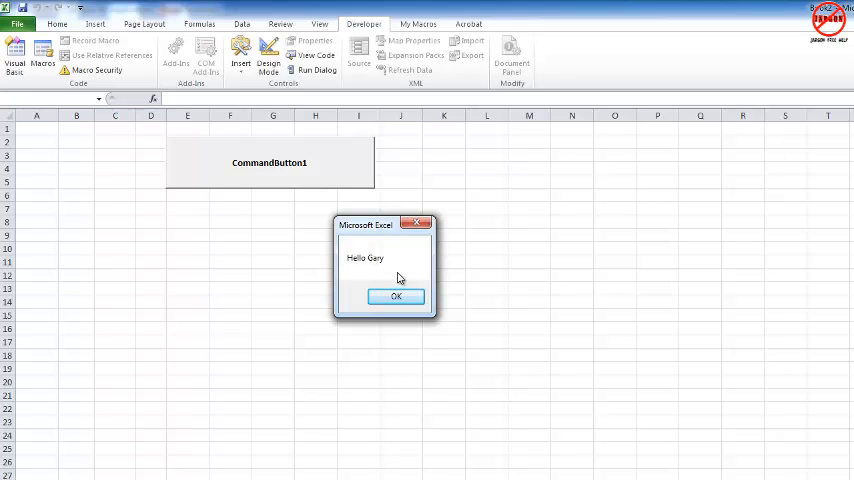
click(396, 296)
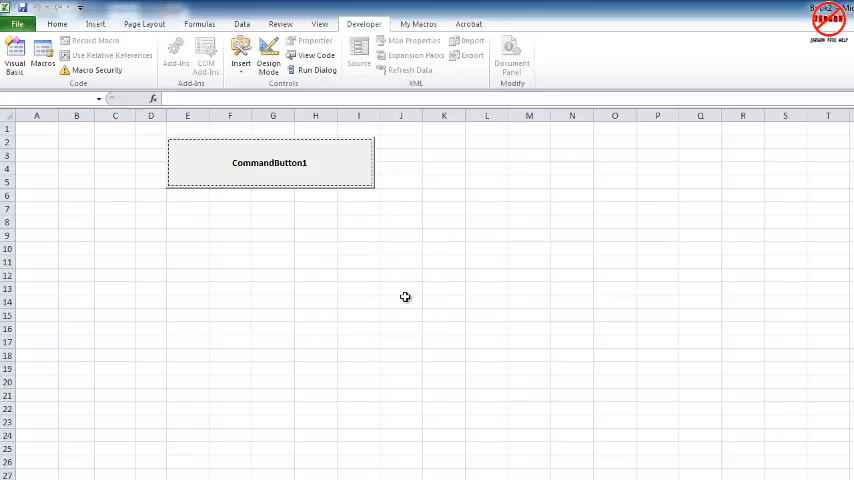
mouse_move(40, 228)
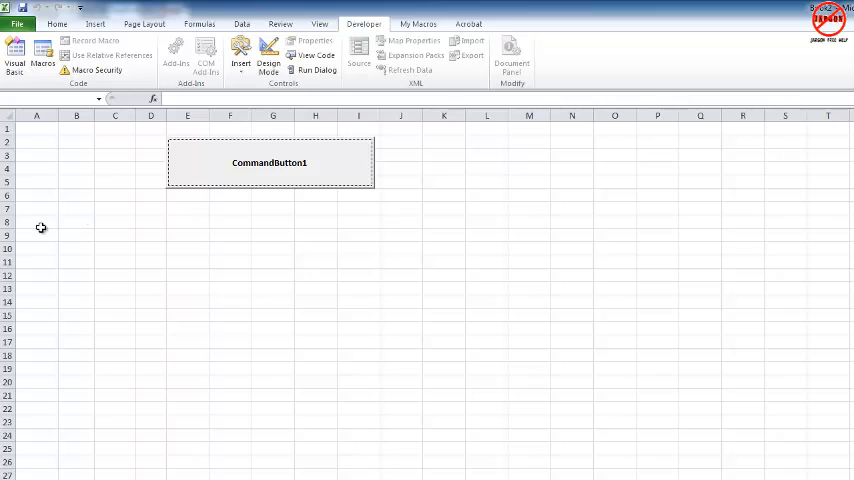
Select cells A8, B10 and B13, then return to the button's code in the Visual Basic editor.
click(36, 220)
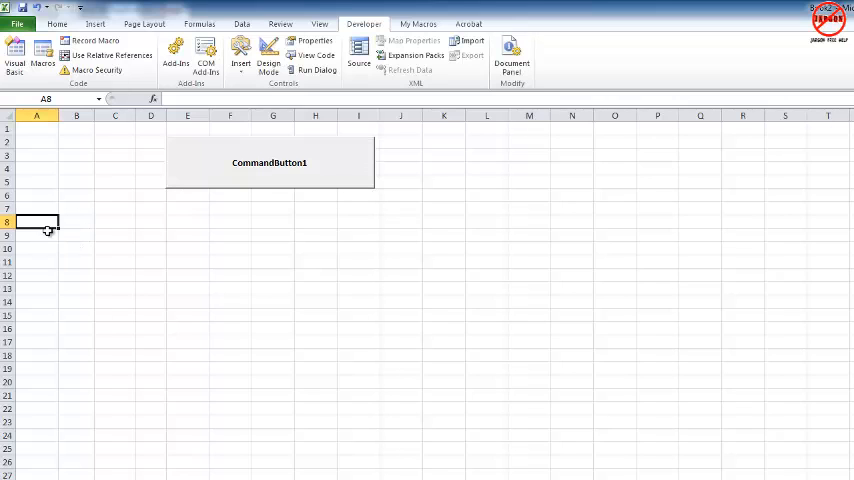
mouse_move(82, 242)
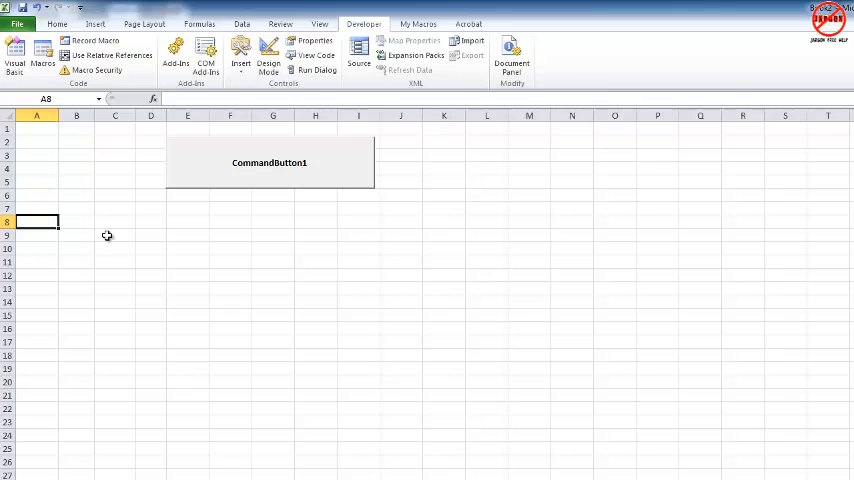
click(76, 248)
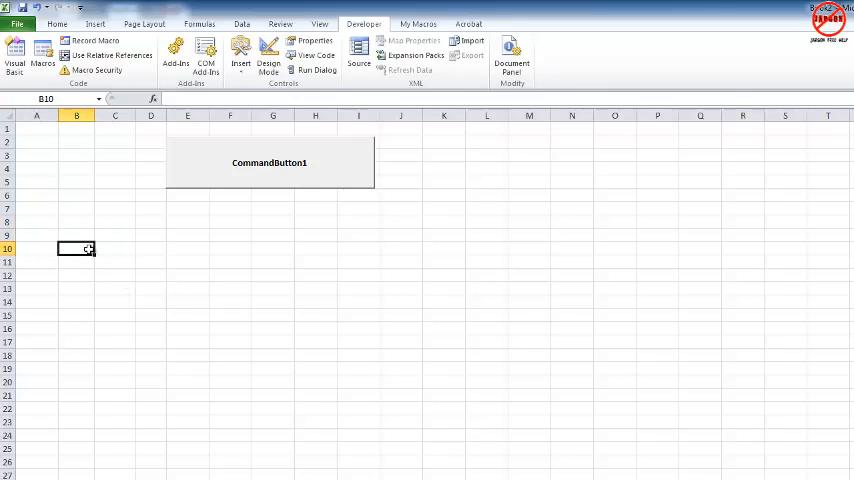
mouse_move(80, 238)
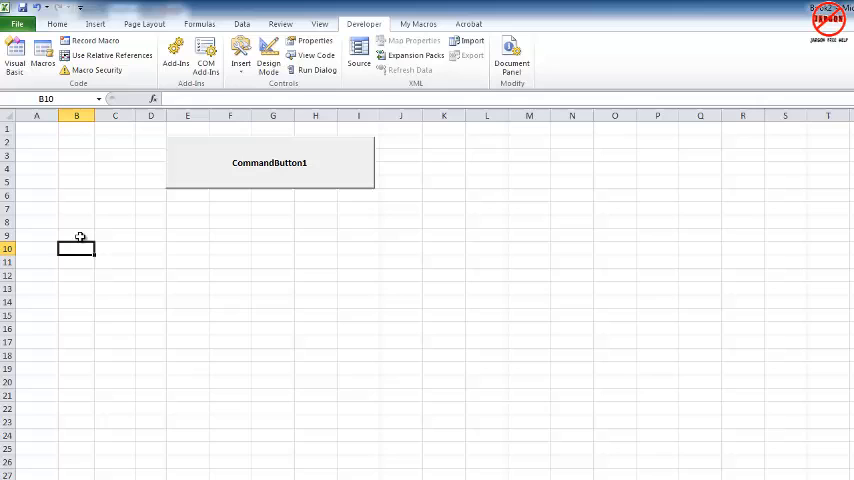
mouse_move(56, 140)
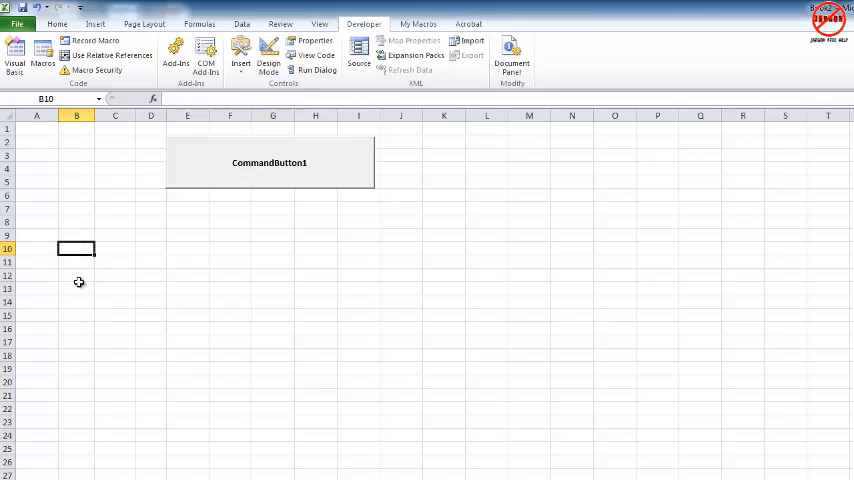
click(76, 288)
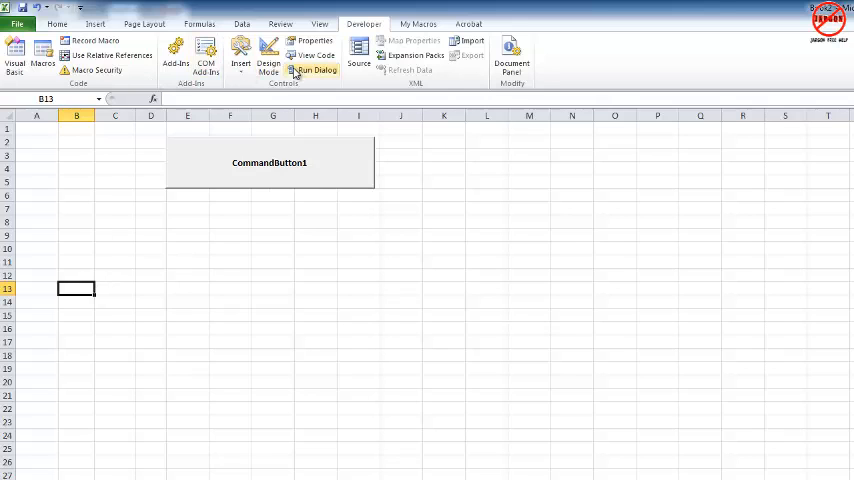
click(268, 56)
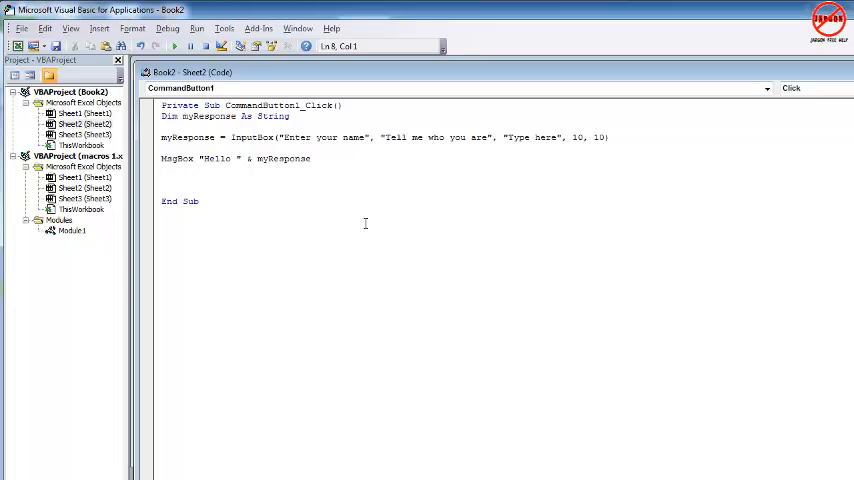
Add lines ActiveCell = myResponse and Range(...) = myResponse to the click procedure.
text(activece)
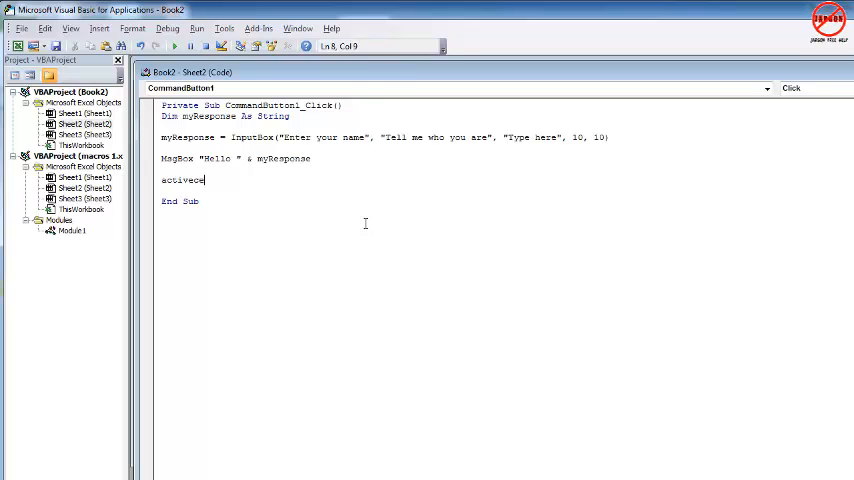
text(ll)
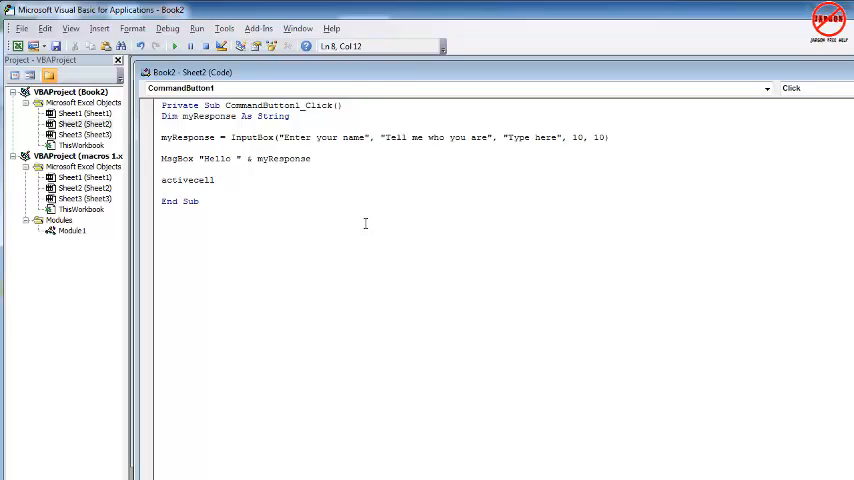
text(=)
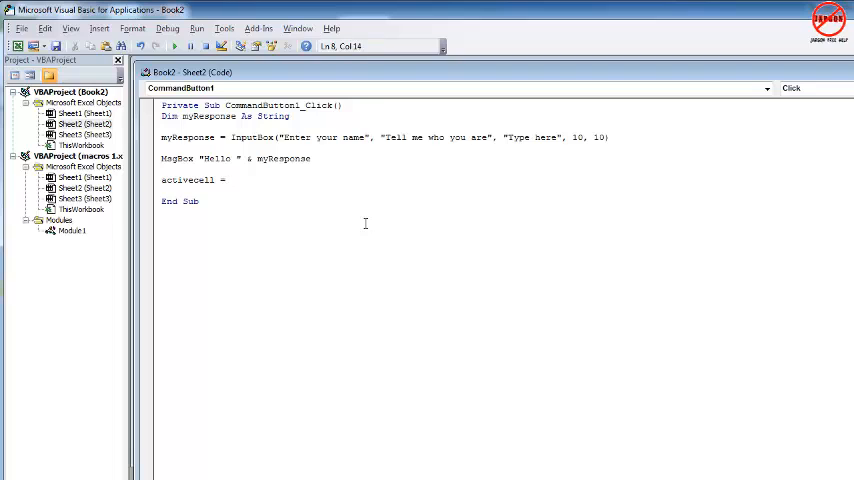
text(myresponse)
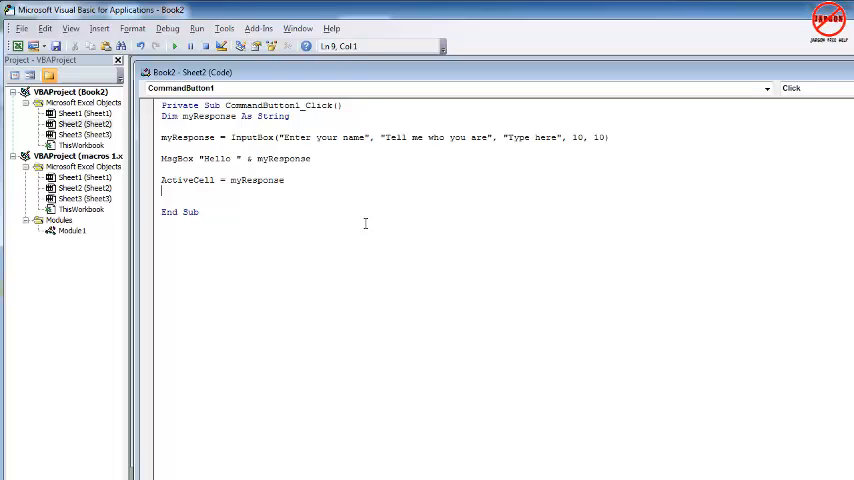
text(range("B10)
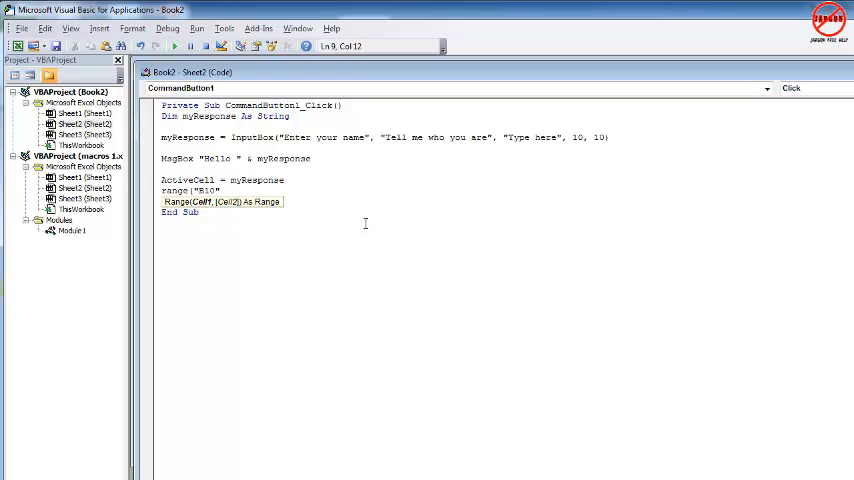
text(=)
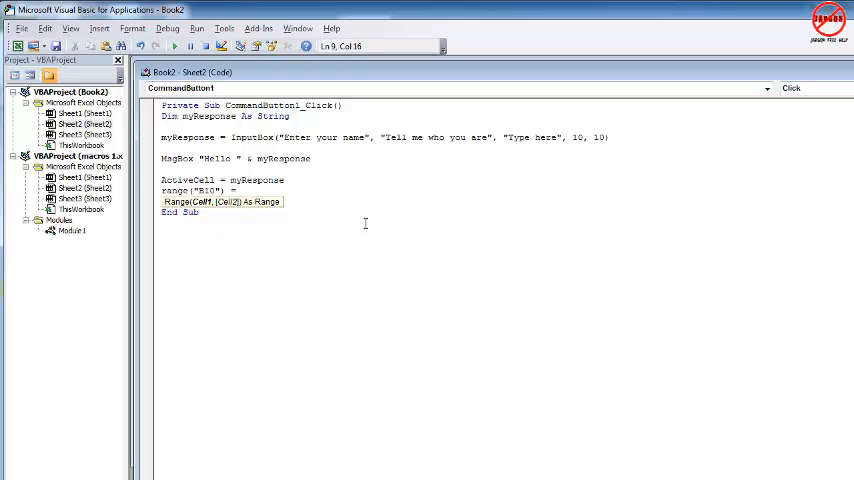
text(myrespons)
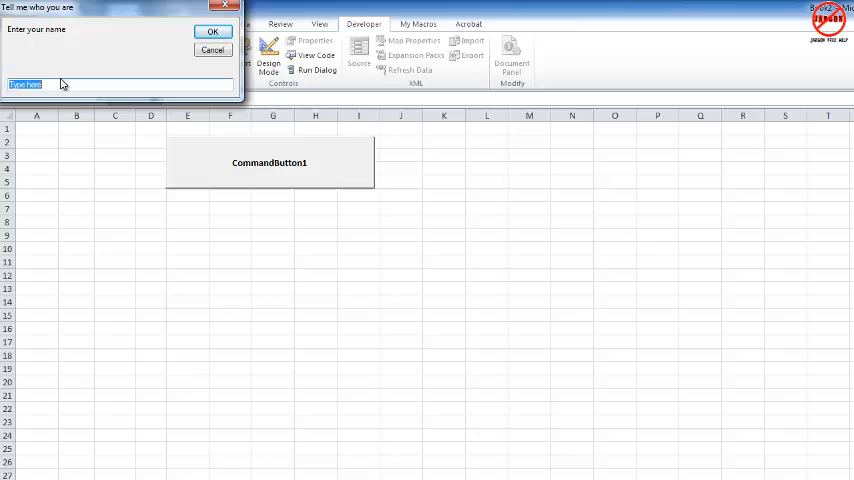
Run the button with Gary, dismiss the greeting, leaving Gary written into B10 and B13.
text(Gary)
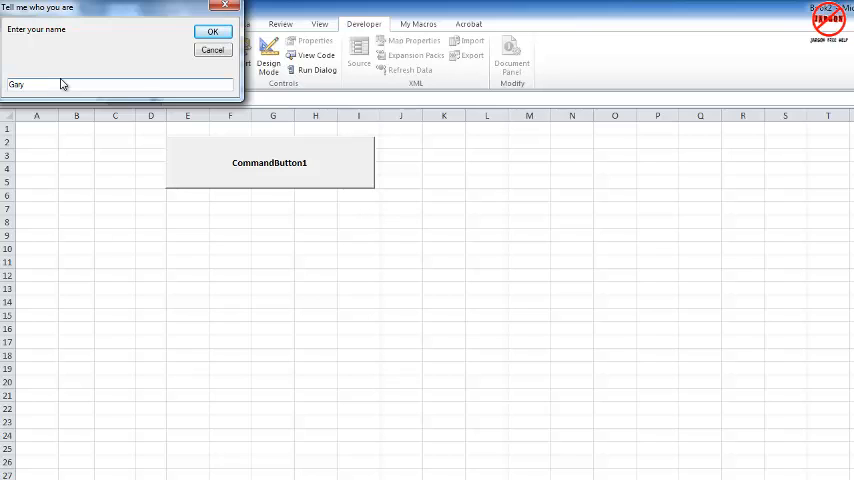
click(212, 32)
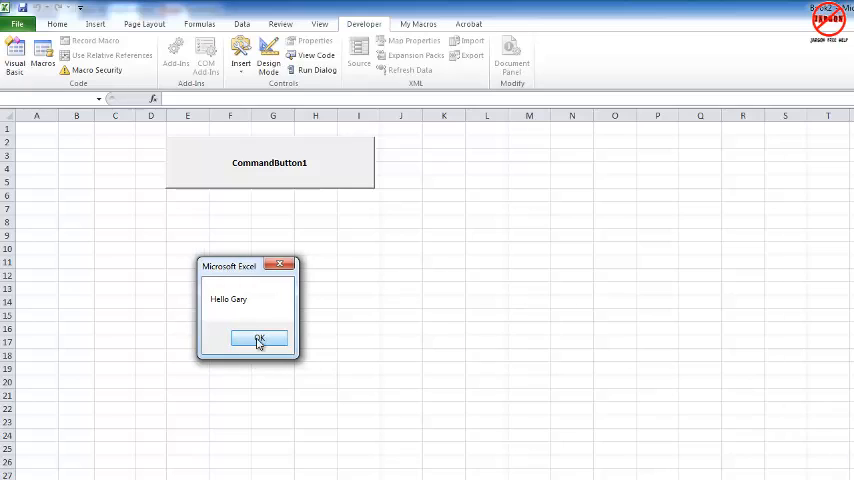
click(260, 340)
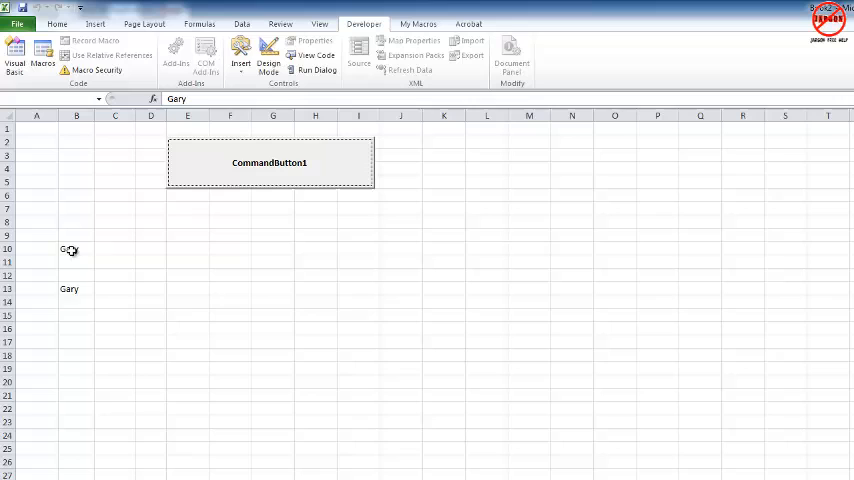
click(114, 276)
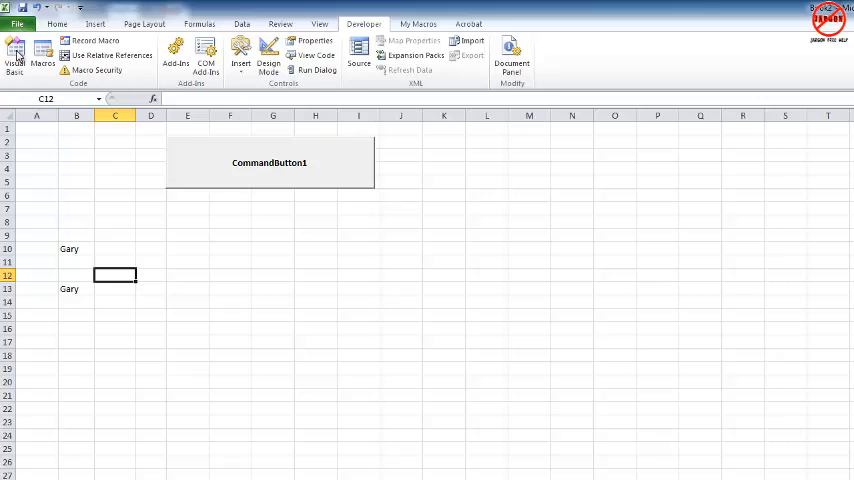
Start a blank workbook and run the SetupSpreadsheet macro to build the regional table.
click(16, 24)
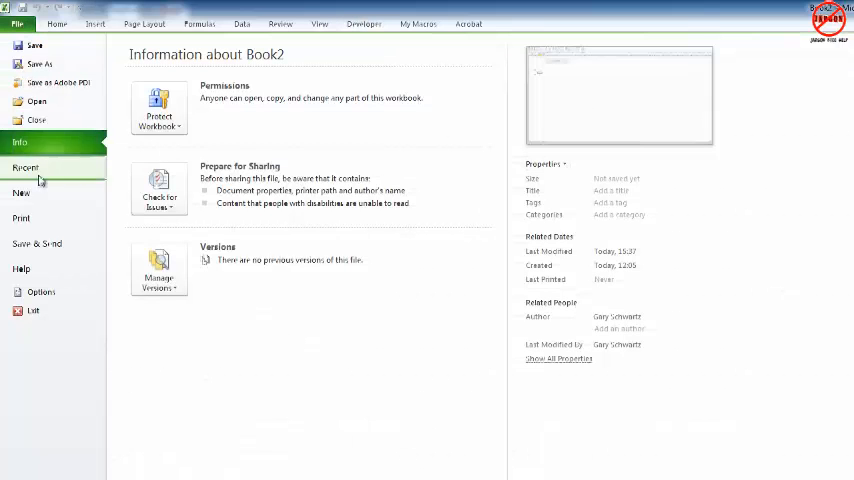
click(24, 168)
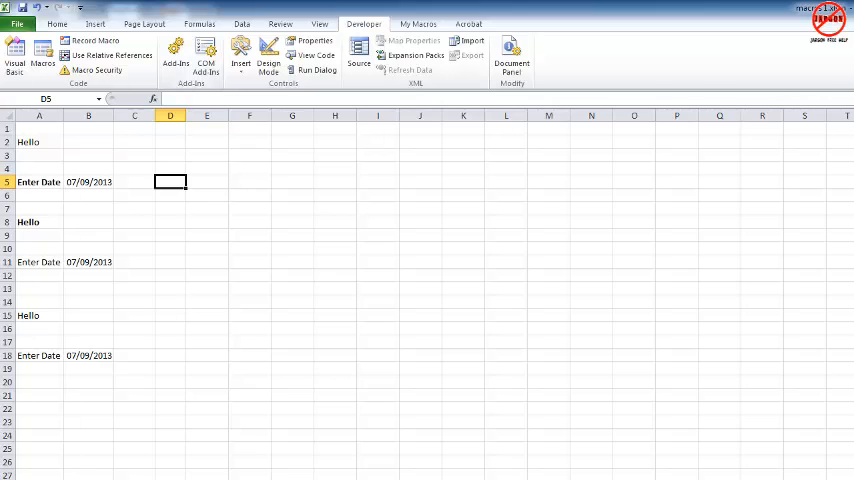
click(42, 52)
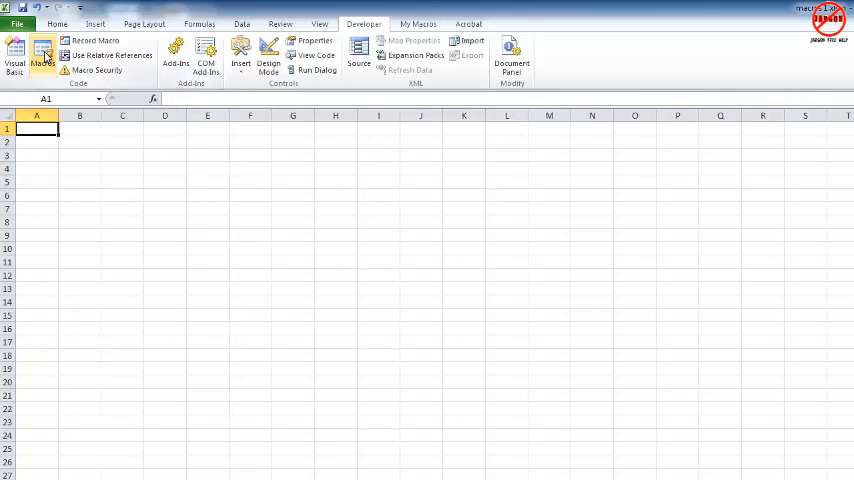
click(42, 56)
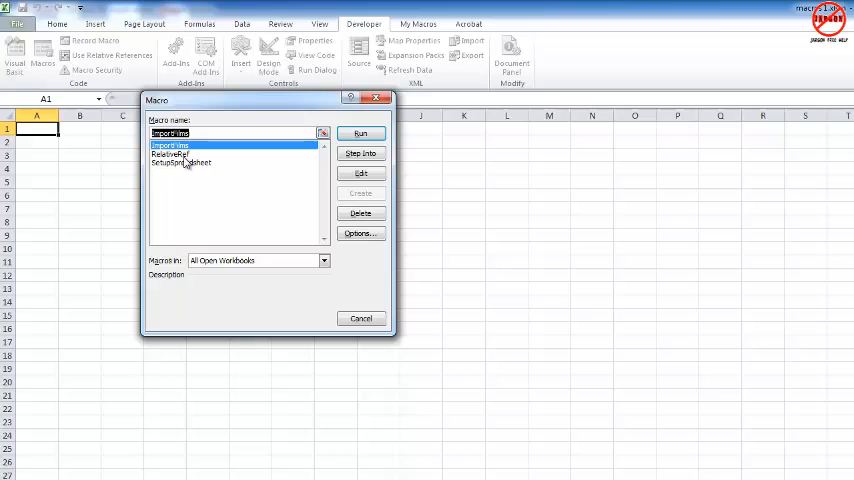
click(180, 164)
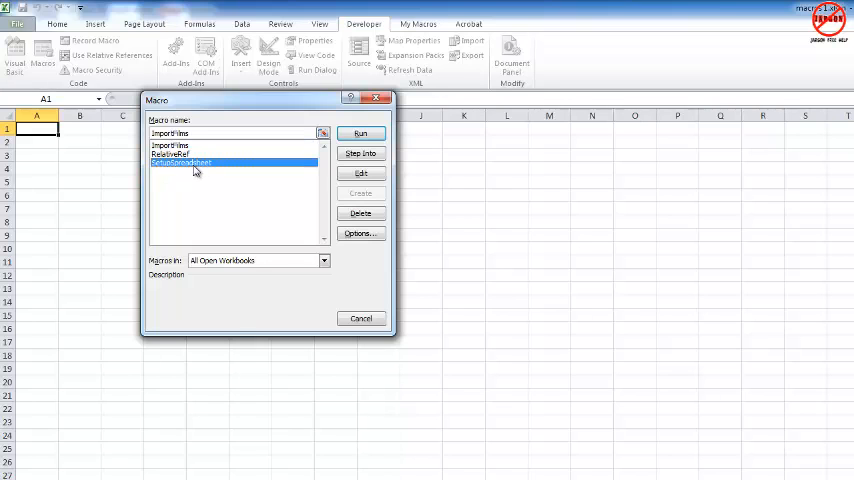
click(360, 132)
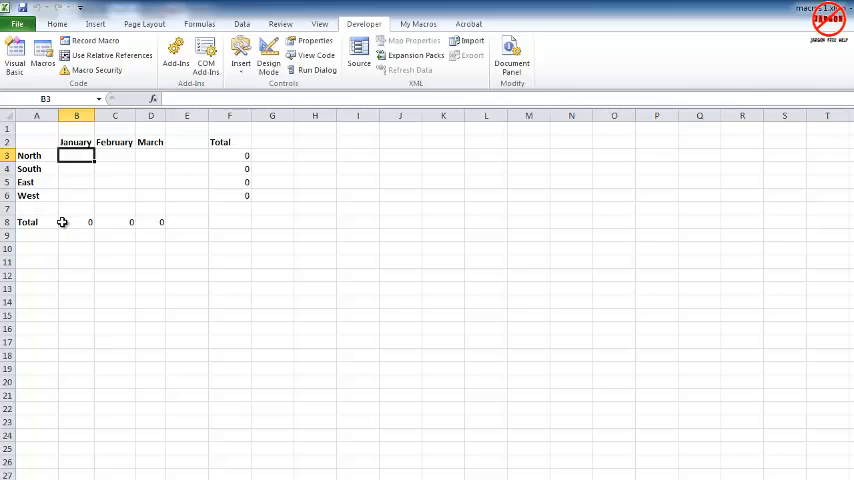
Enter 10 for North in January and select the generated table area.
text(10)
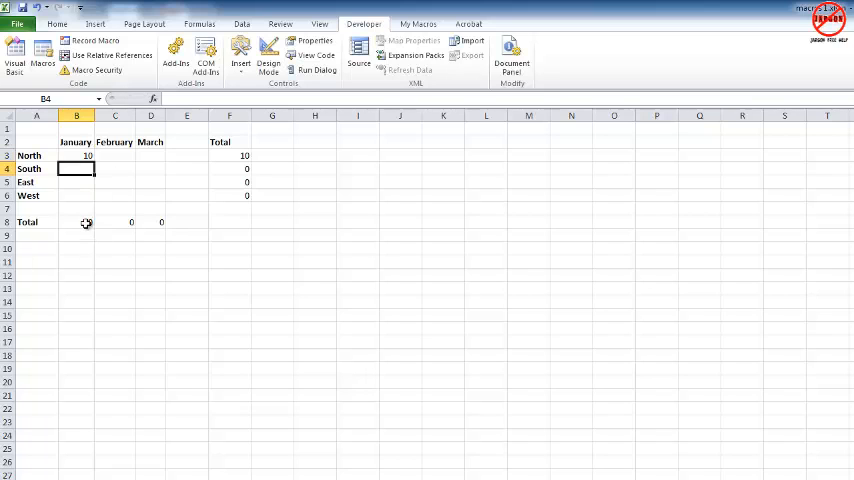
drag(84, 168, 256, 240)
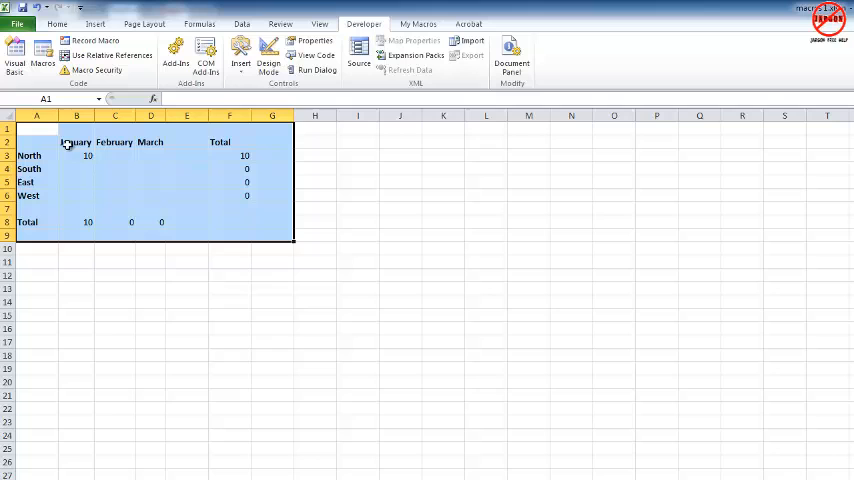
click(76, 140)
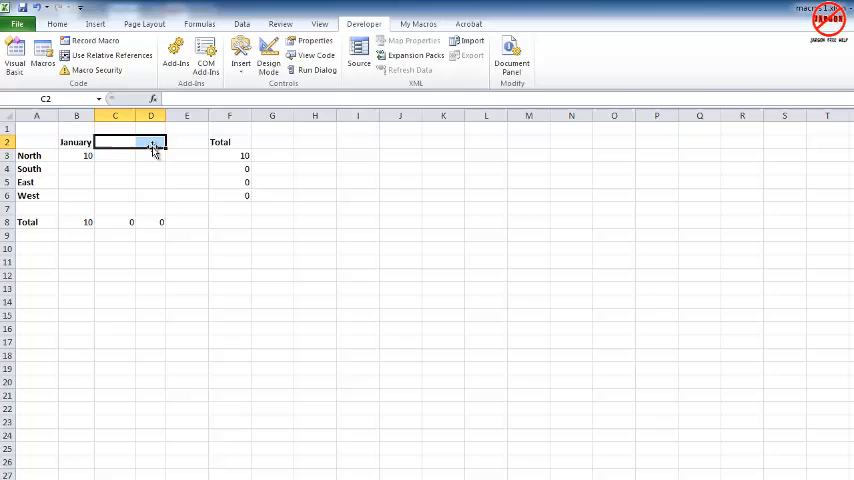
click(76, 142)
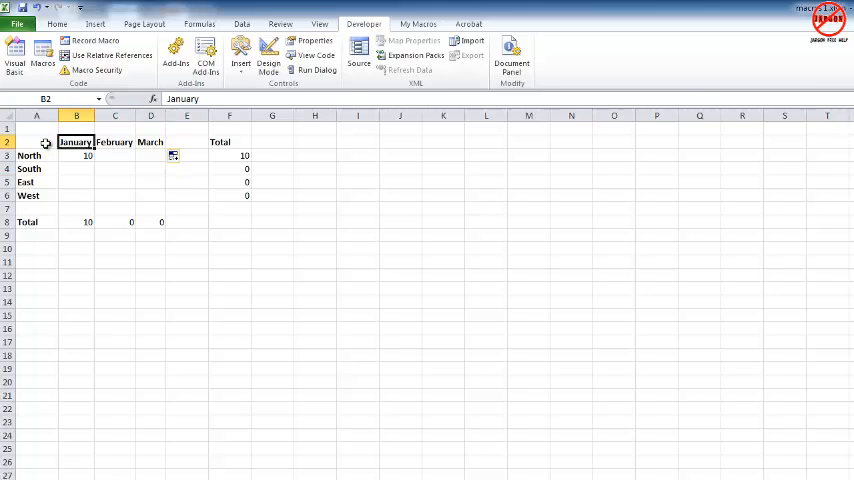
drag(44, 142, 224, 244)
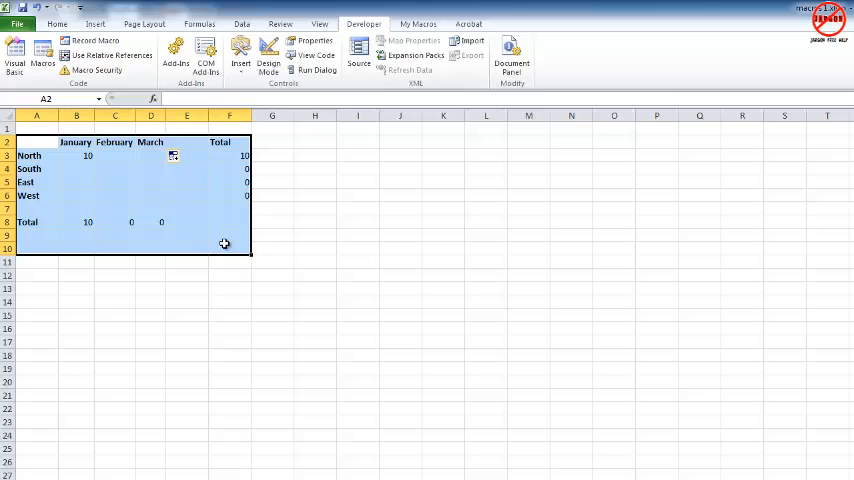
Open the SetupSpreadsheet macro for editing from the Macros list.
click(42, 50)
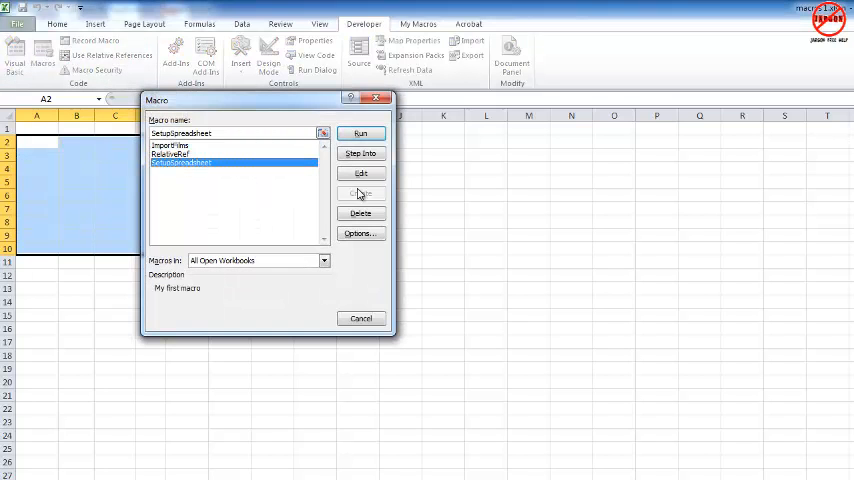
click(360, 172)
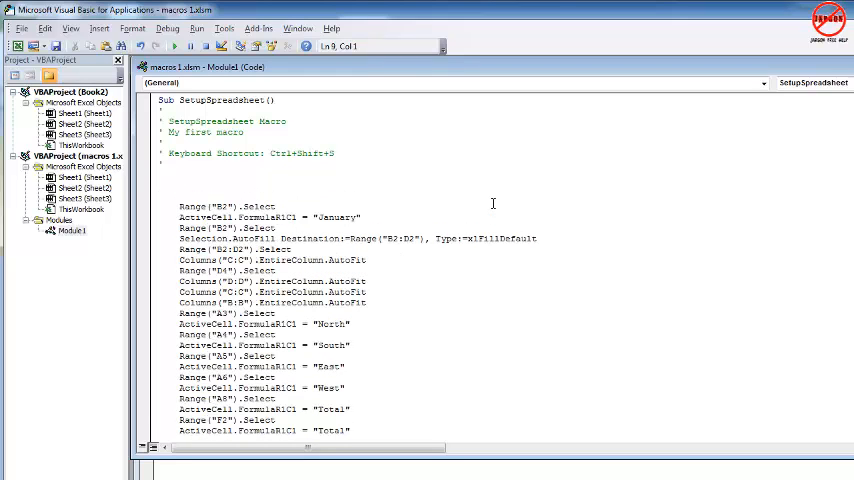
Declare the variable with 'Dim StartMonth As String' below the comments.
text(dim)
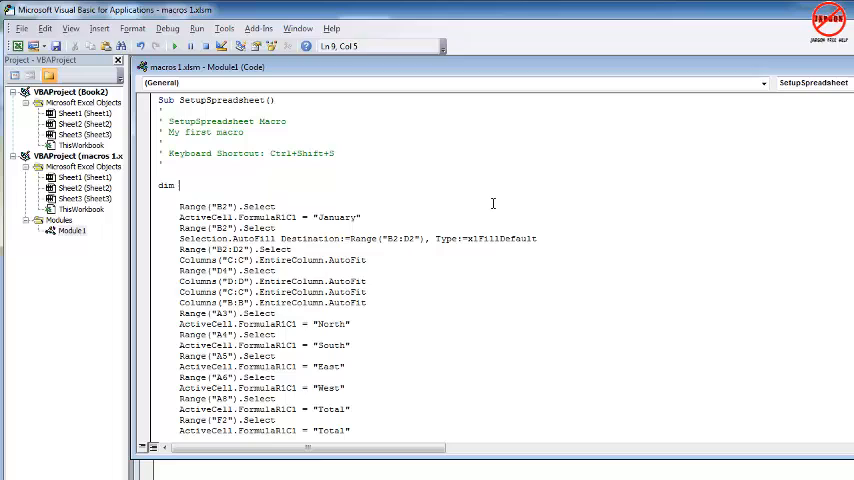
text(StartMon)
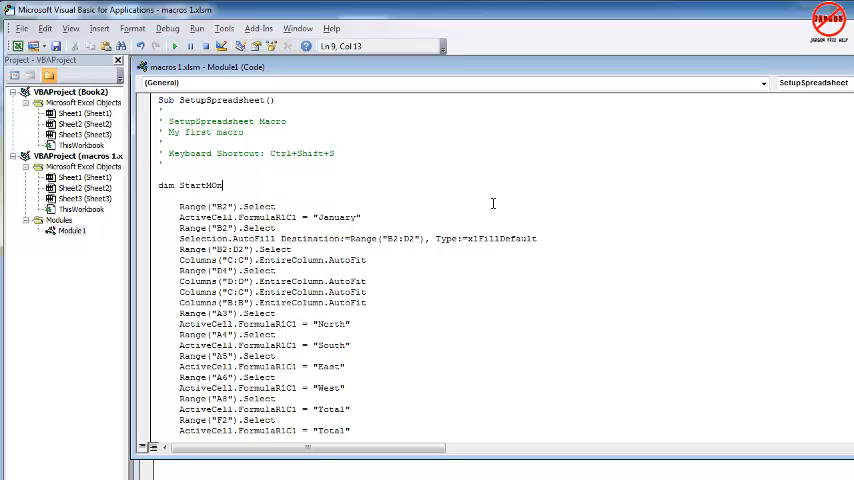
key(Backspace)
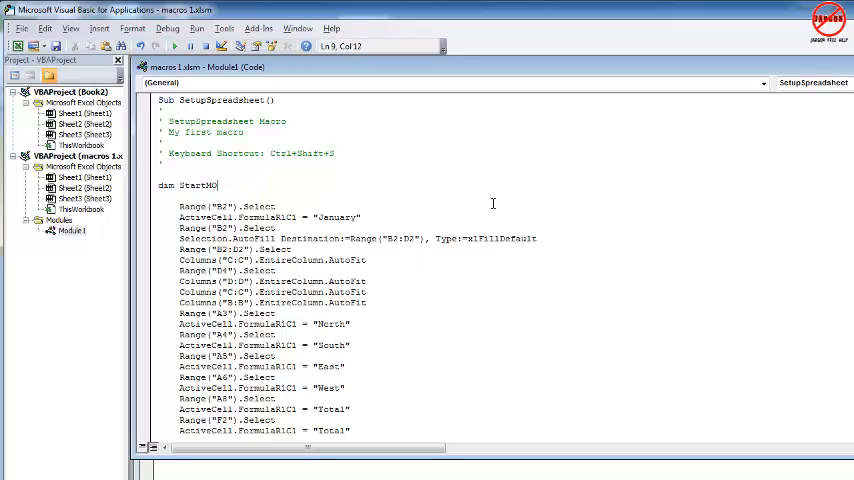
text(nth)
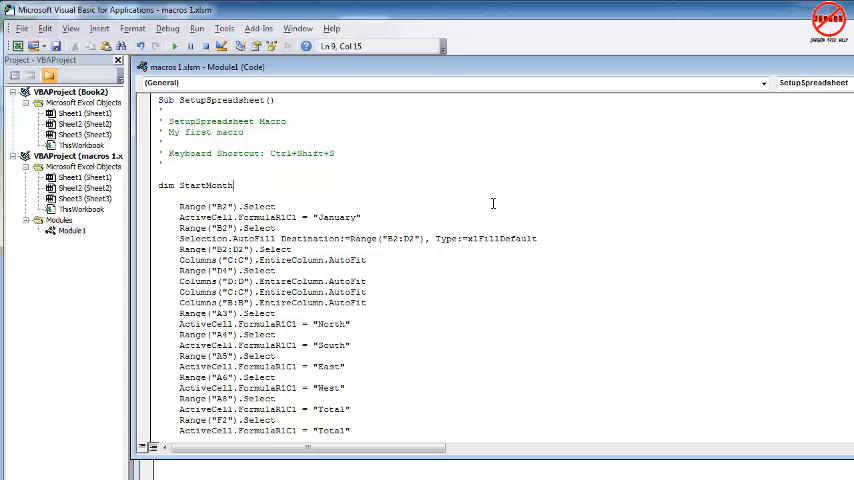
text(as st)
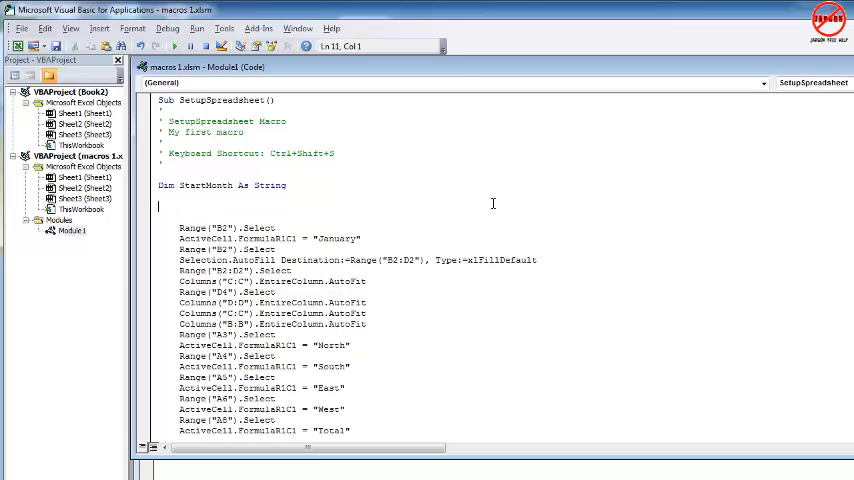
Begin the assignment line 'startmonth =' for the InputBox result.
text(startmonth = inputbox)
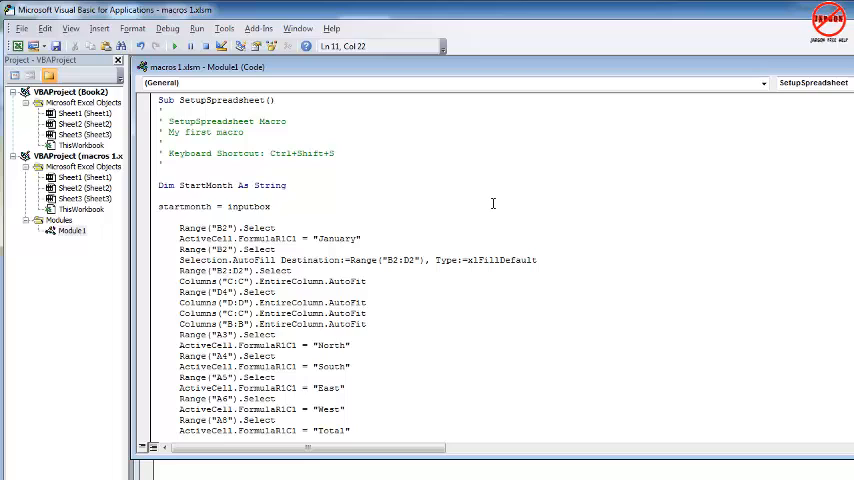
mouse_move(336, 216)
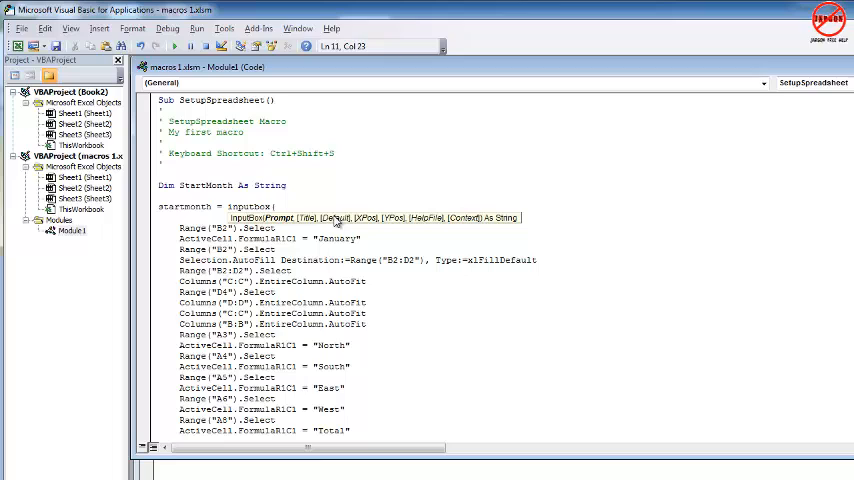
Complete InputBox("Enter start month", "Fill Months", "Enter...") as the StartMonth value.
text(()
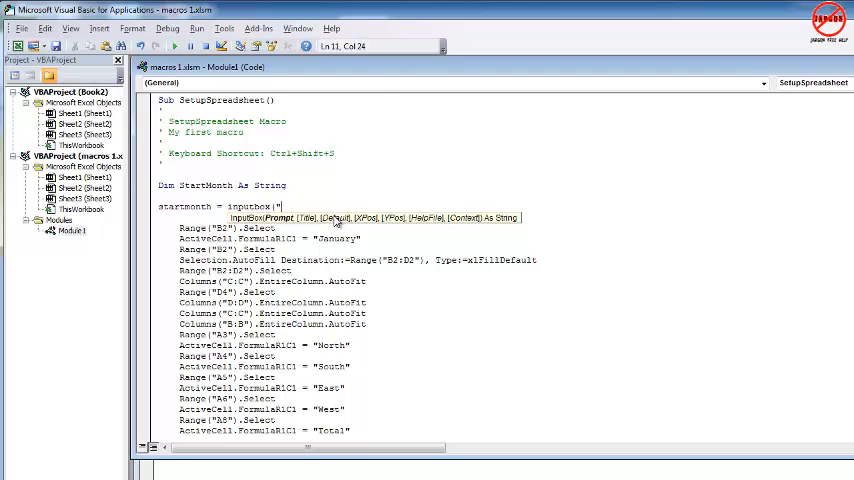
text(Enter start month)
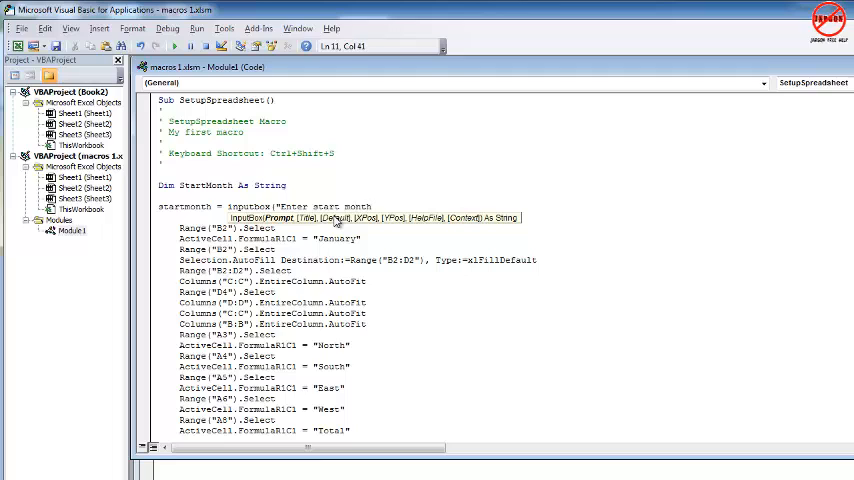
text(",)
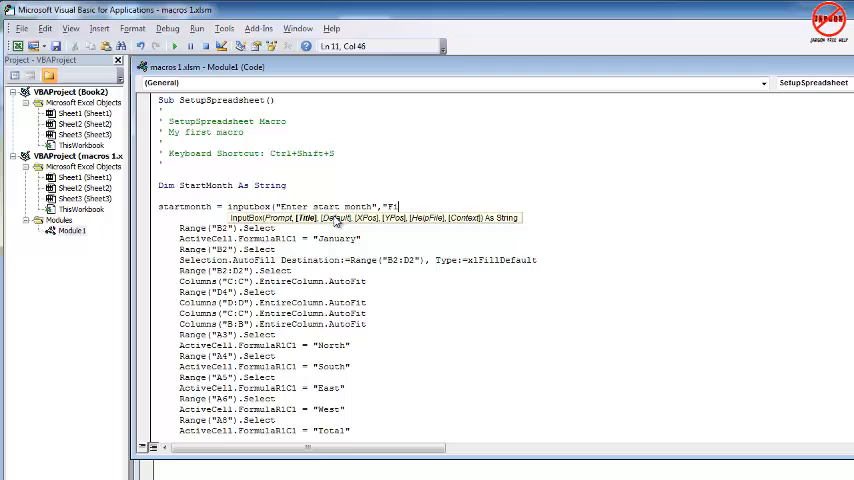
text(Fill Months)
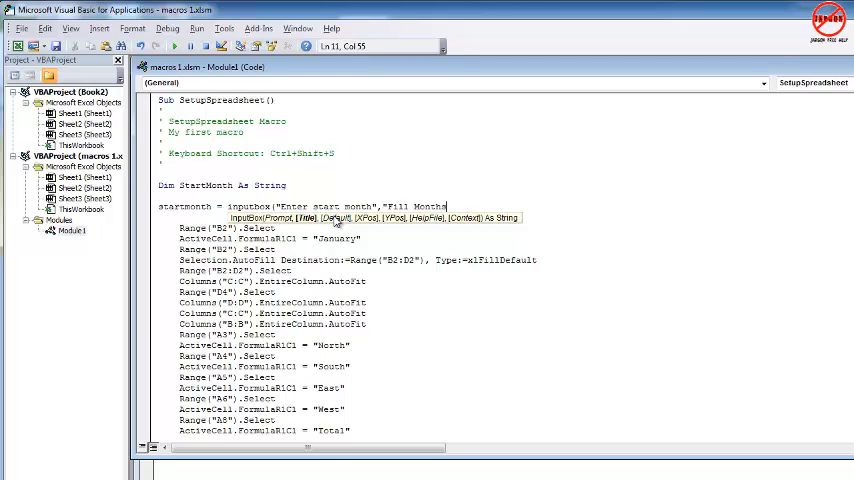
text(,)
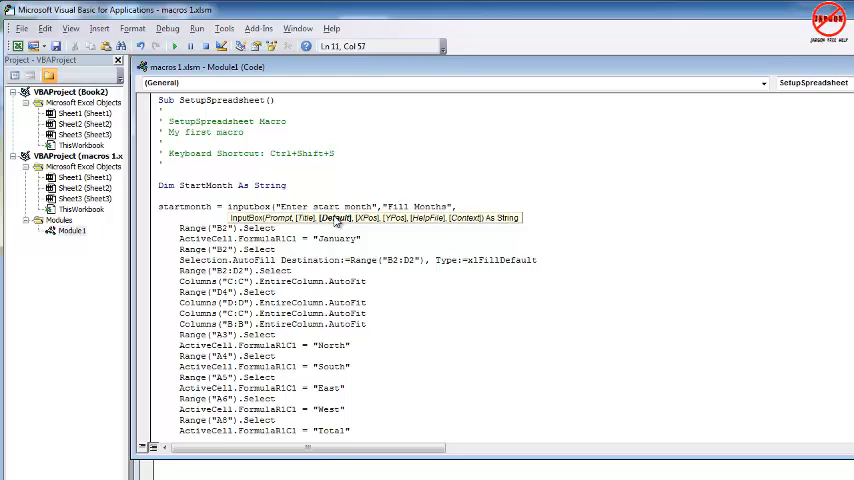
text("Enter)
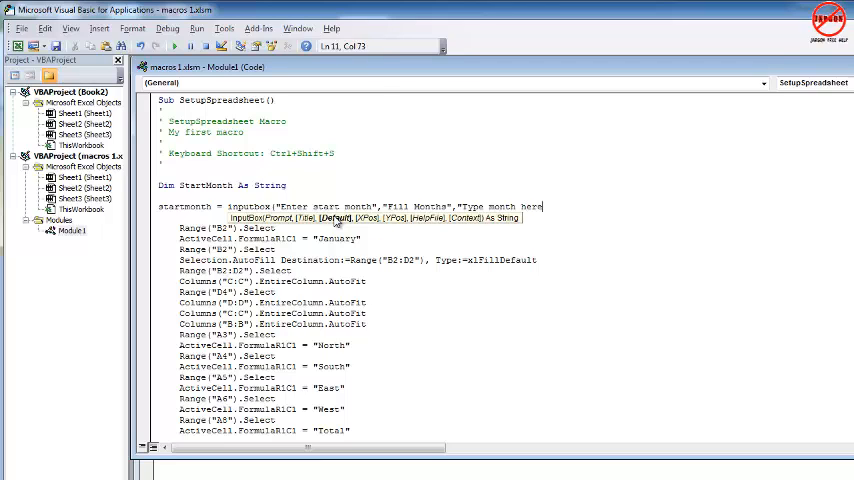
text())
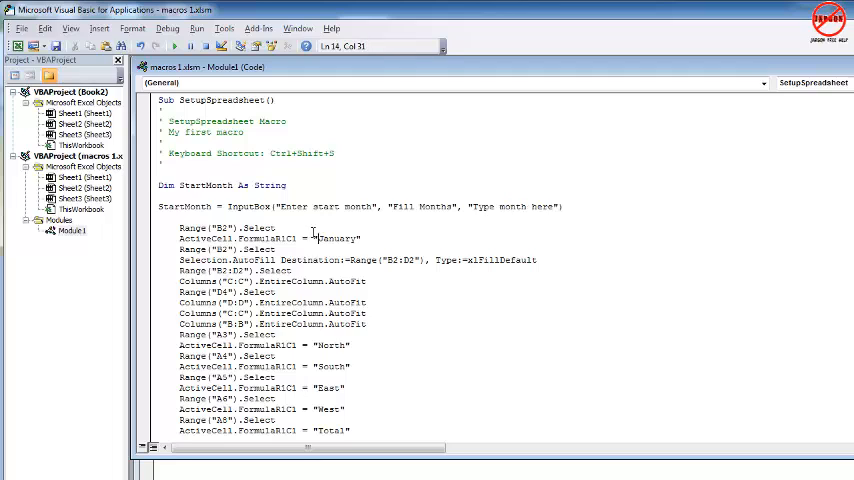
Replace the hard-coded "January" in the first month line with StartMonth.
double_click(336, 238)
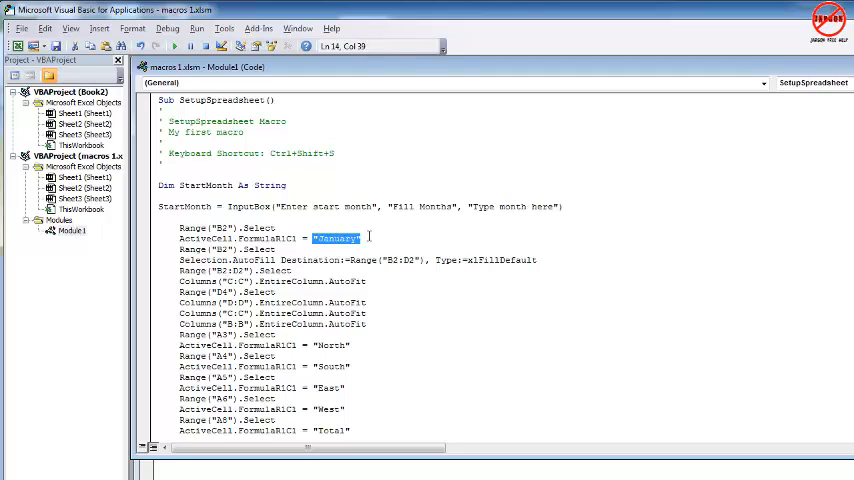
text(startmon)
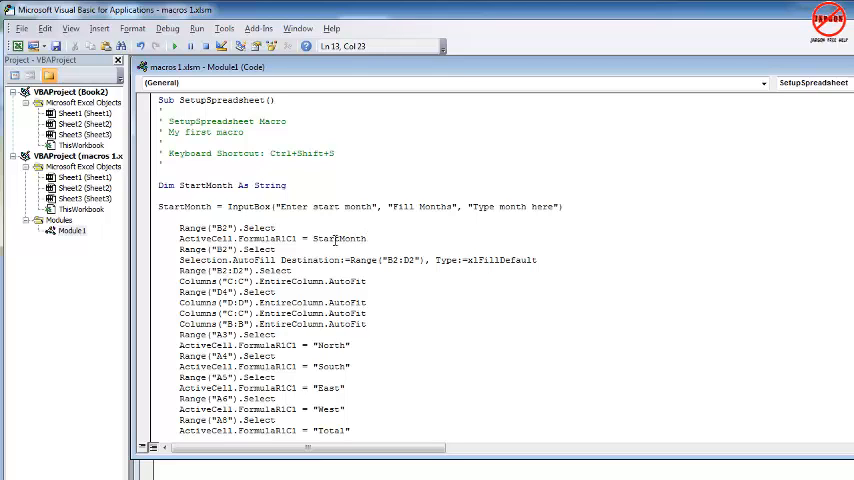
click(348, 240)
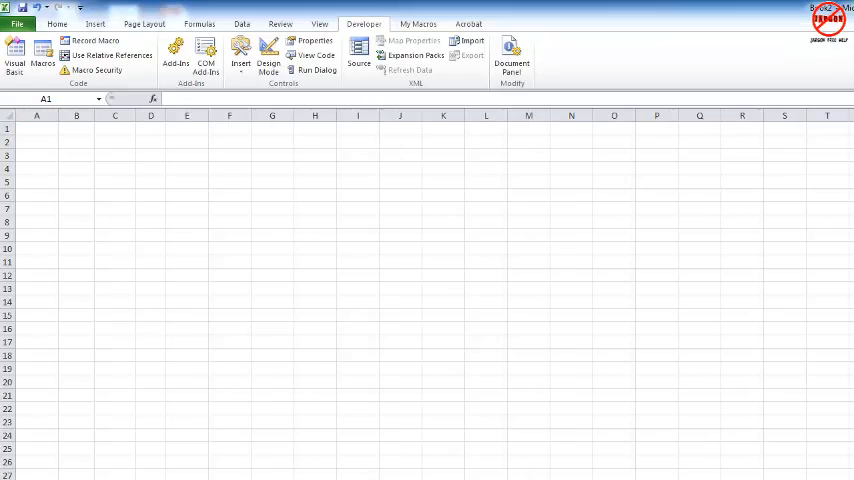
Run SetupSpreadsheet from the Macros list with April as the start month.
click(36, 140)
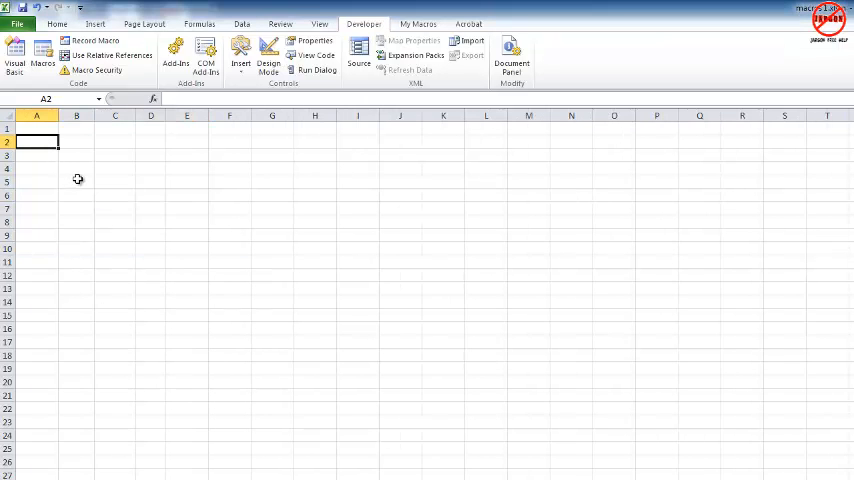
mouse_move(104, 122)
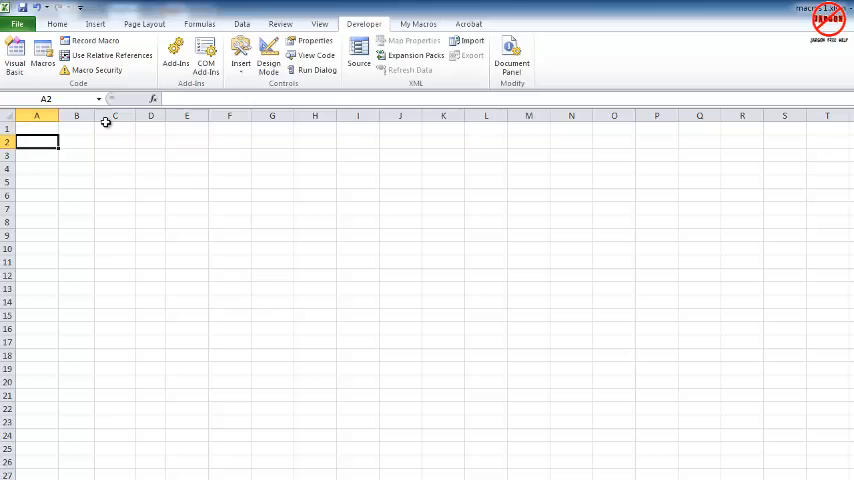
click(42, 56)
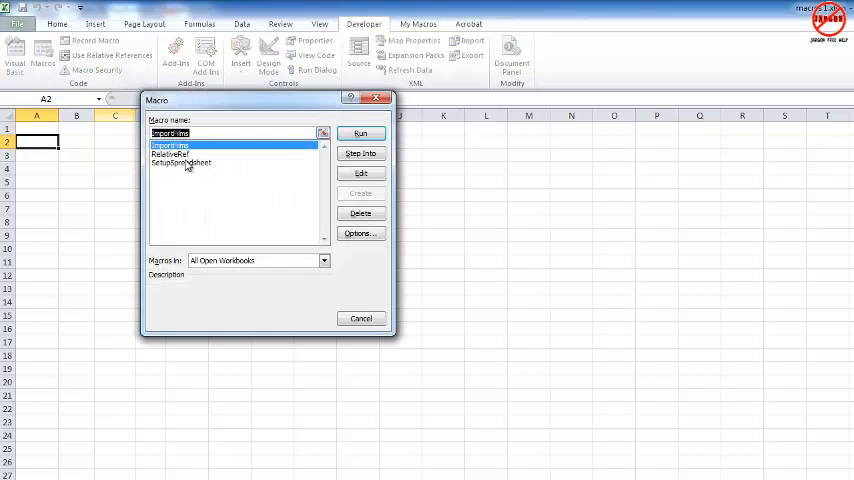
click(180, 162)
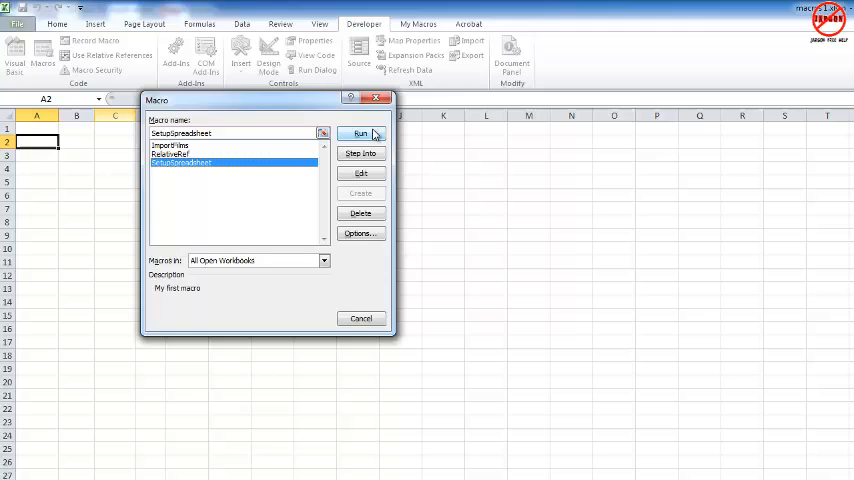
click(360, 132)
text(April)
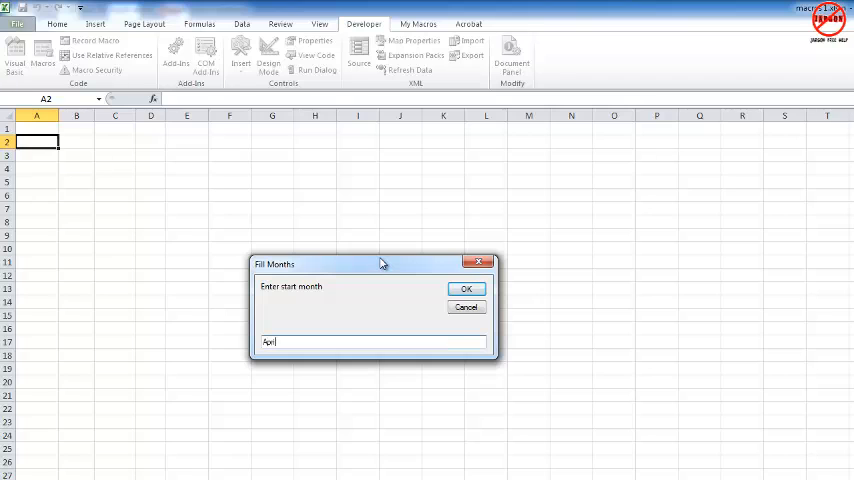
click(466, 288)
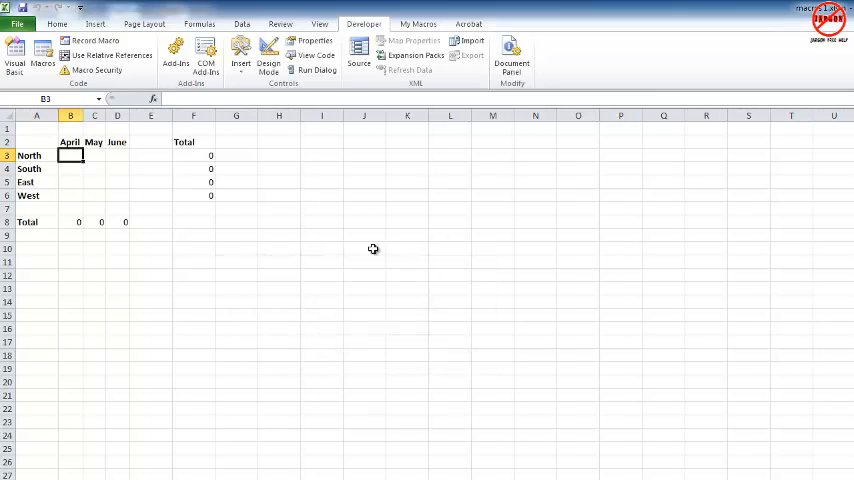